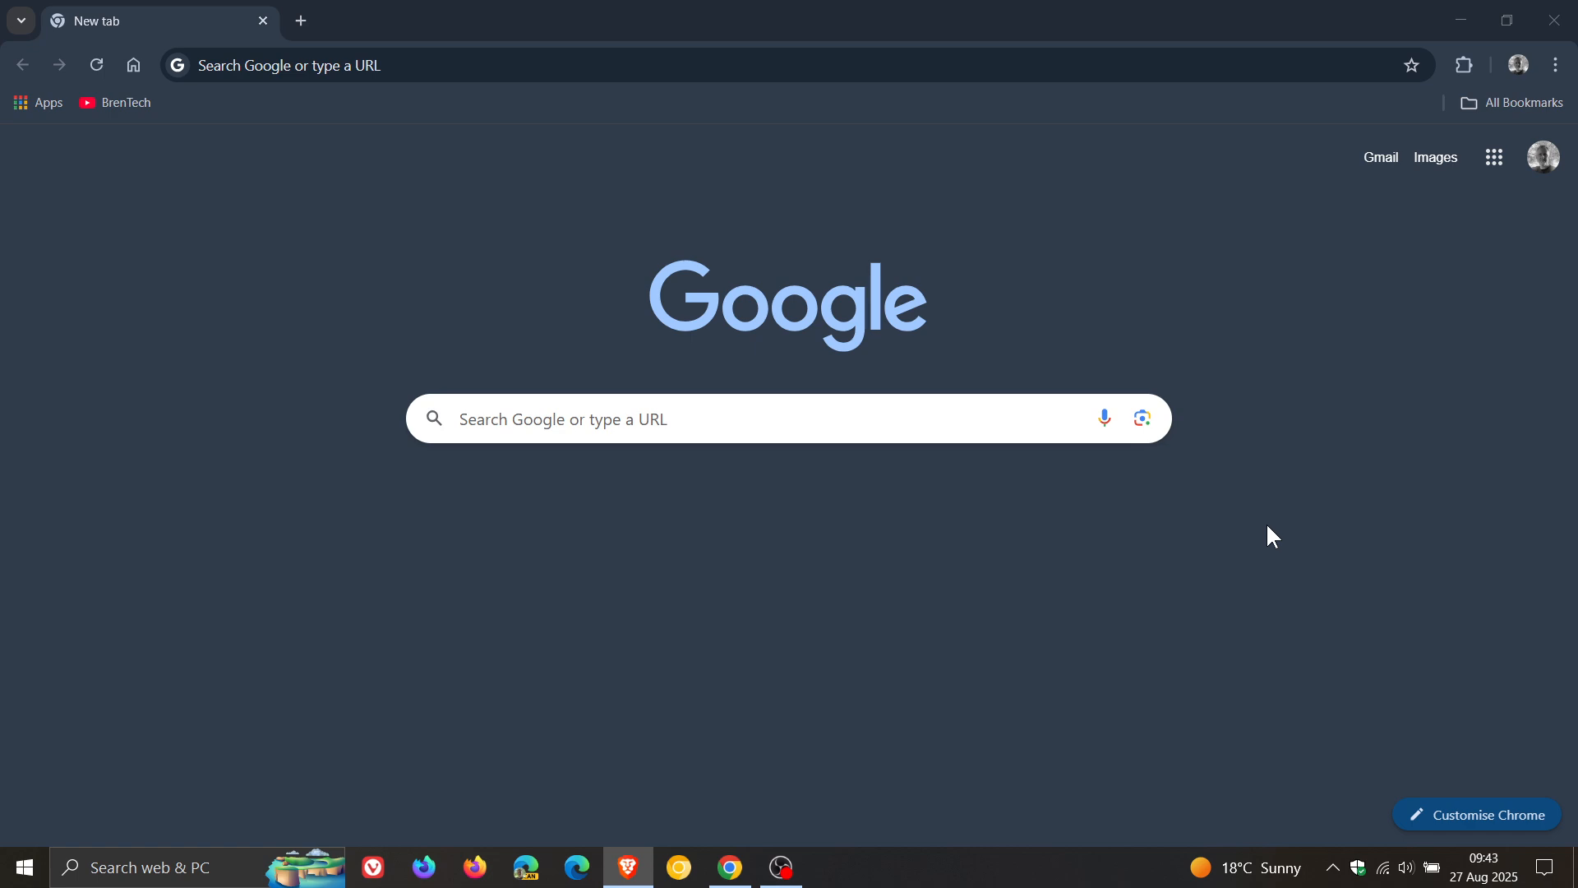
pyautogui.moveTo(1206, 588)
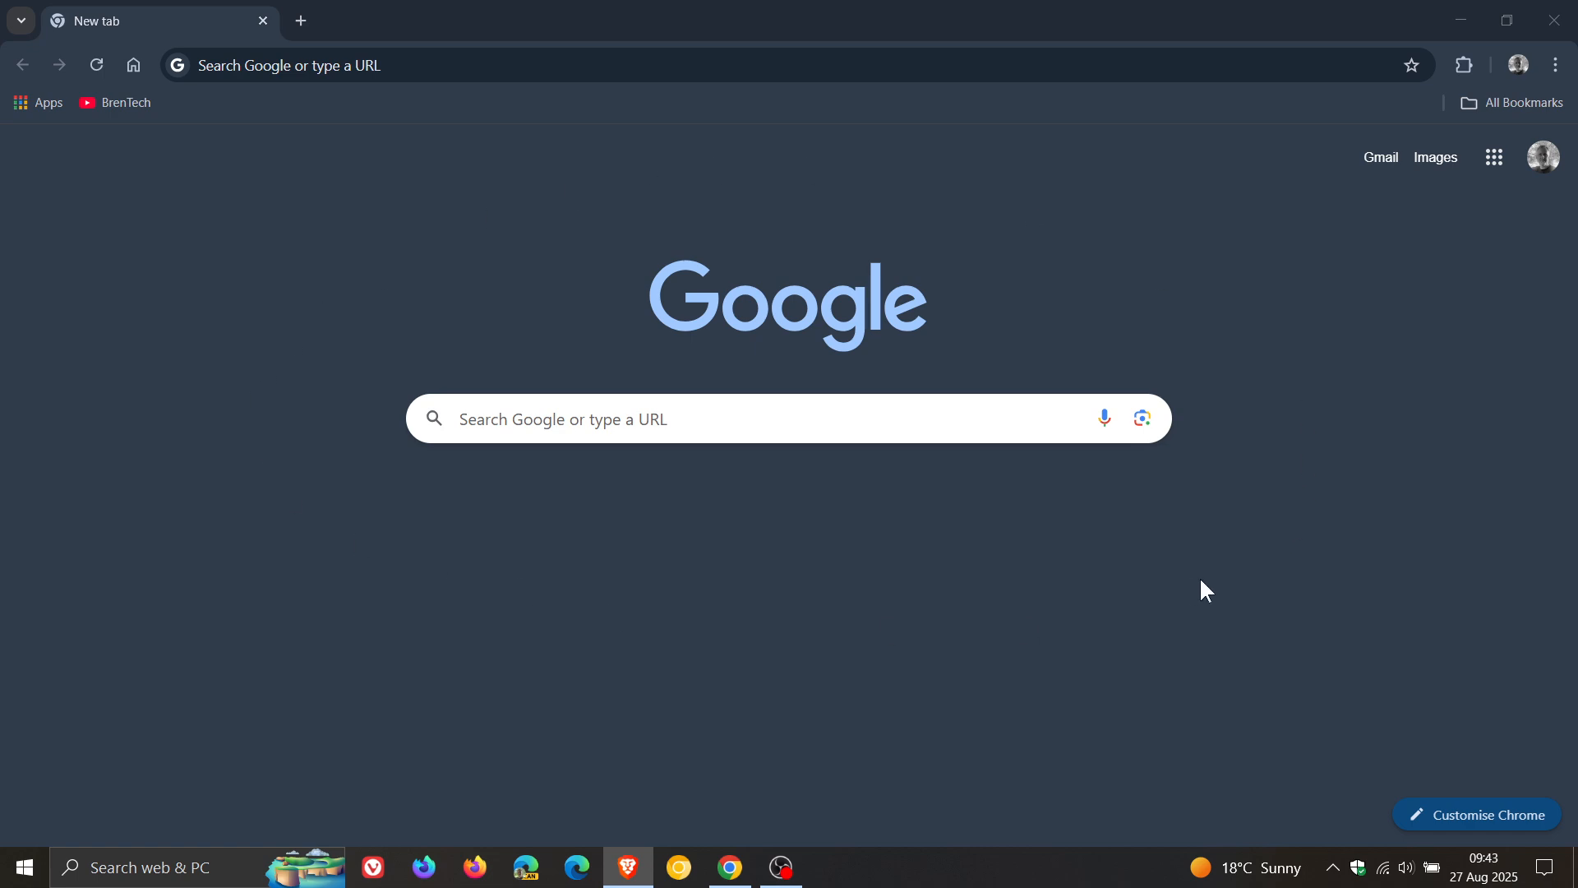
pyautogui.moveTo(1489, 871)
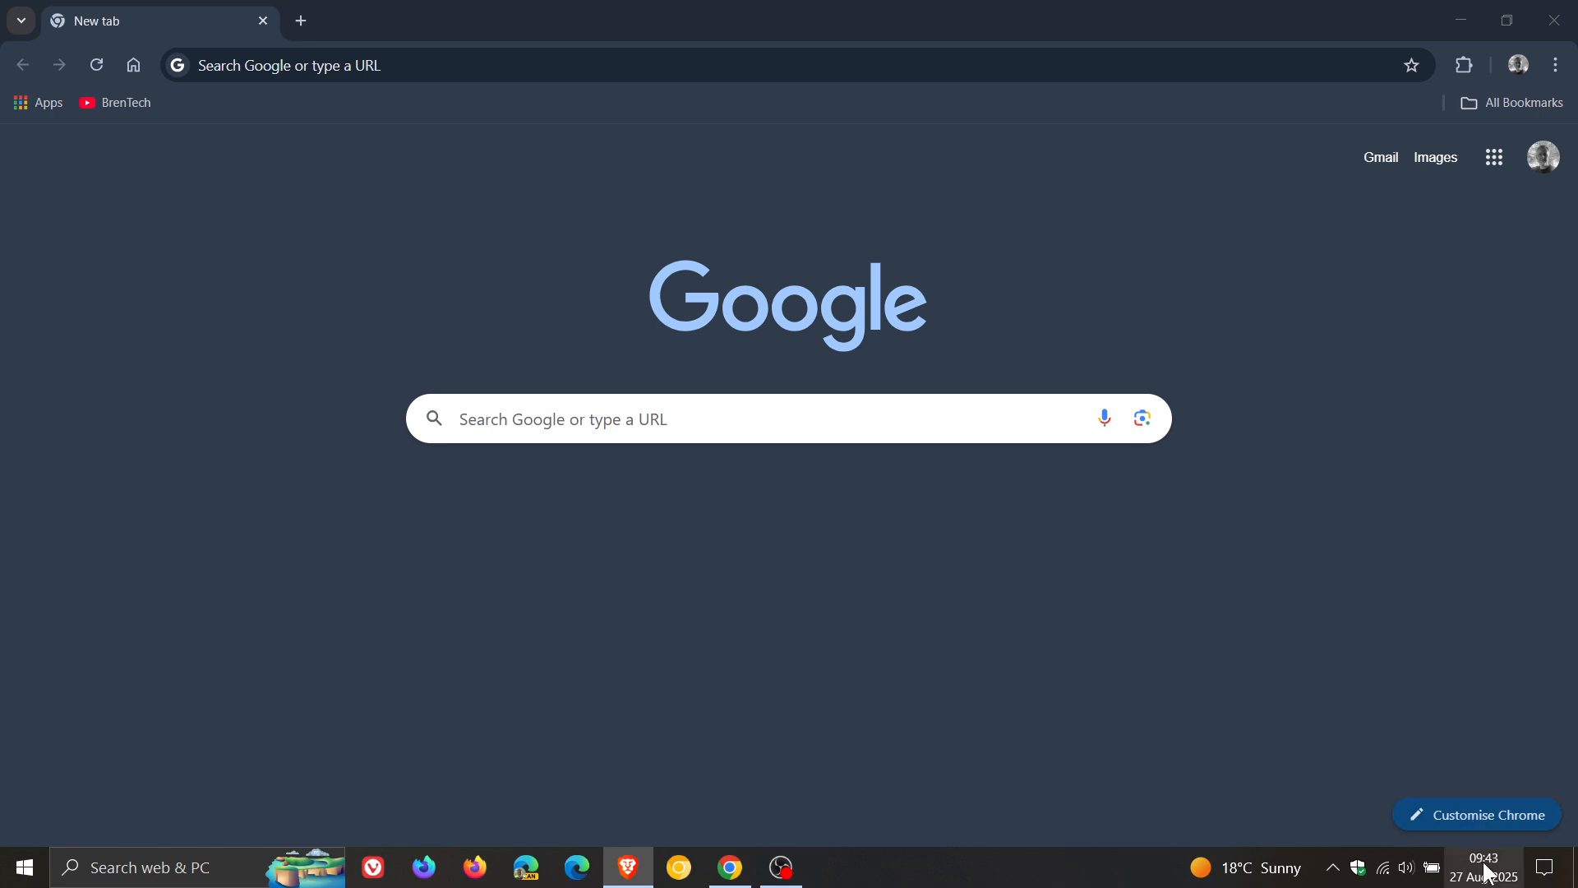
pyautogui.moveTo(1341, 483)
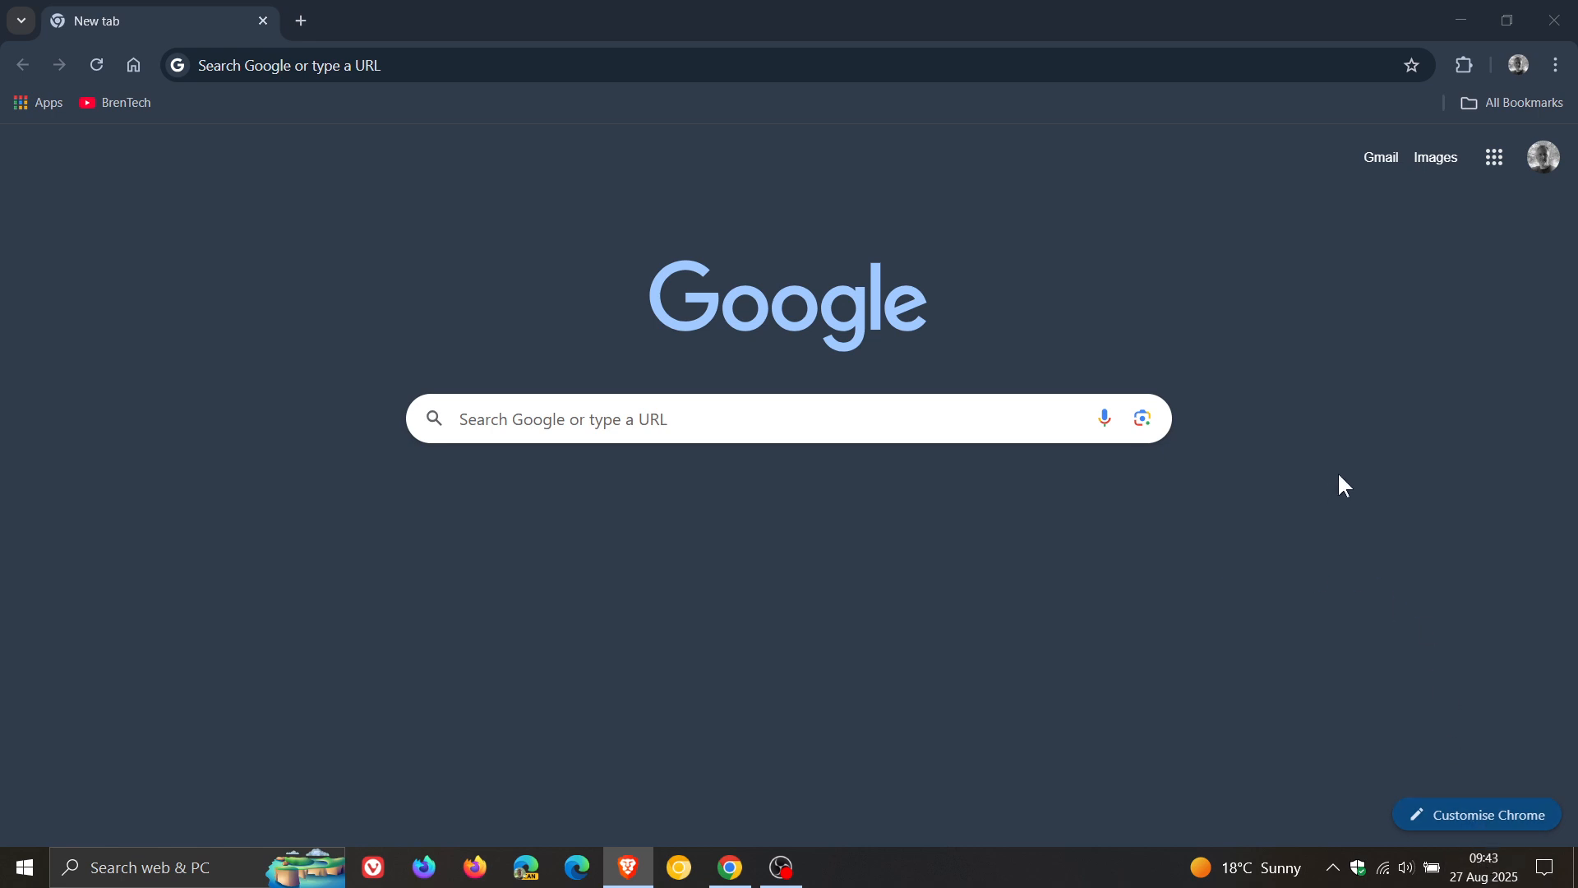
pyautogui.moveTo(1358, 476)
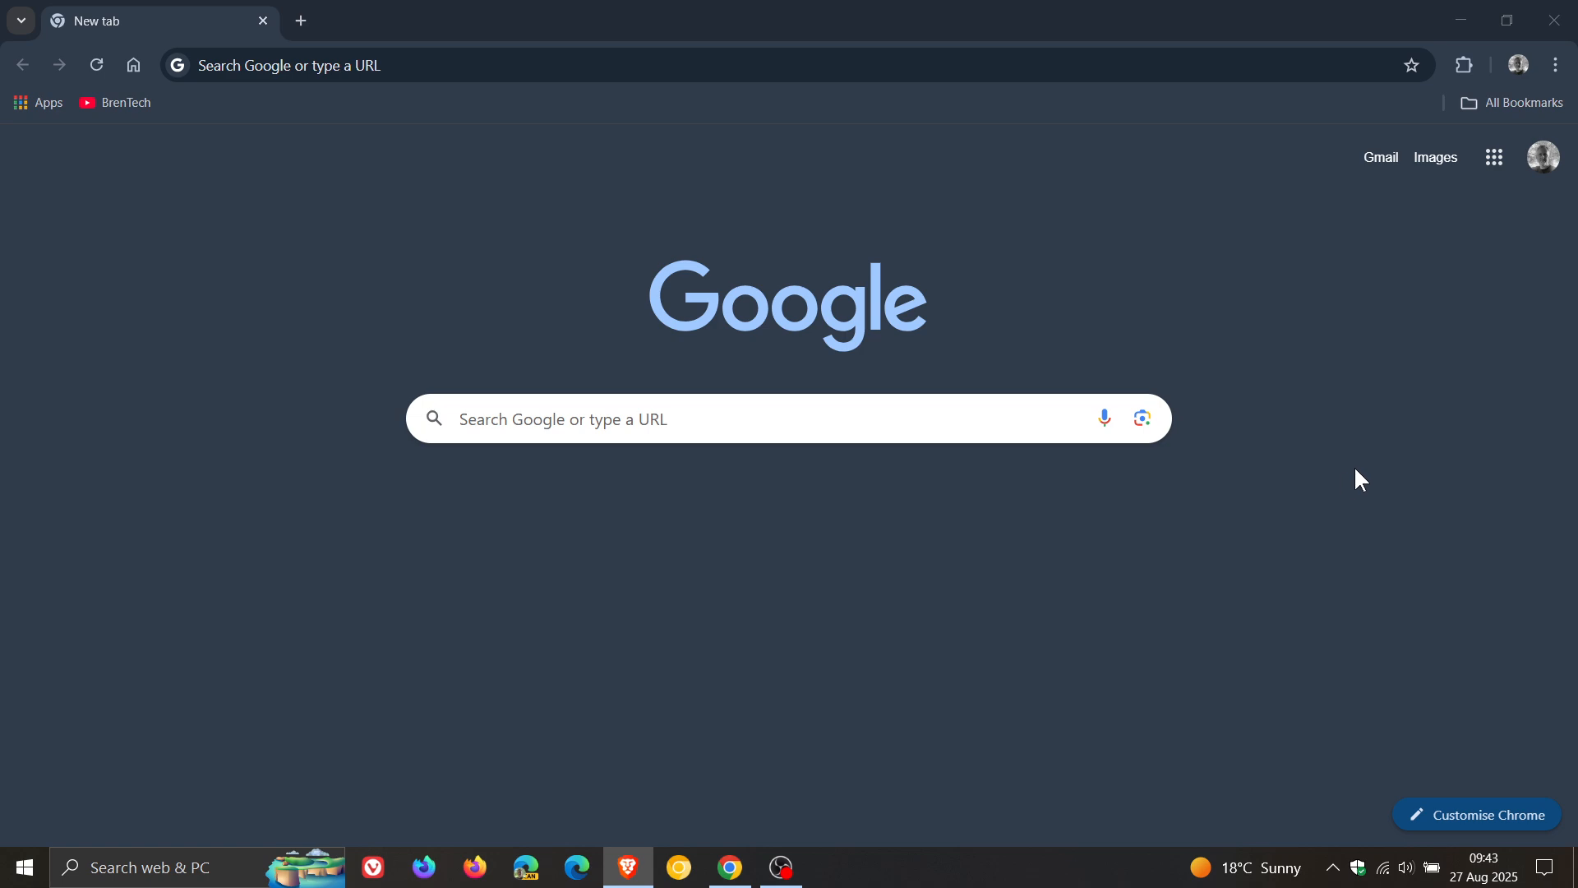
# Show the About Chrome page reporting version 139.0.7258.155 is up to date.
pyautogui.click(1556, 62)
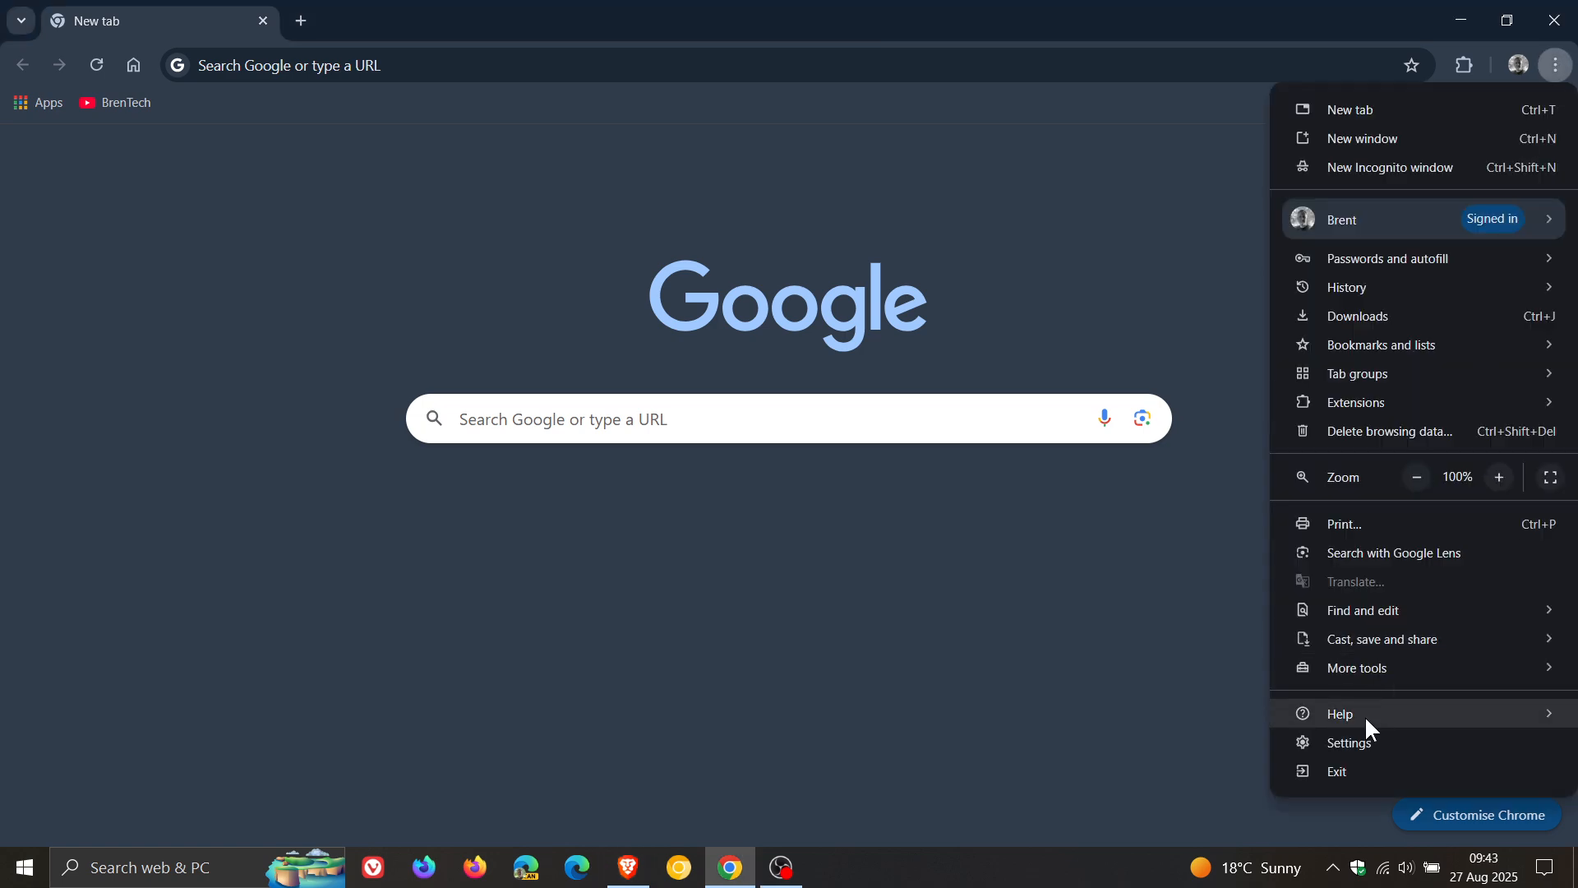
pyautogui.click(1348, 742)
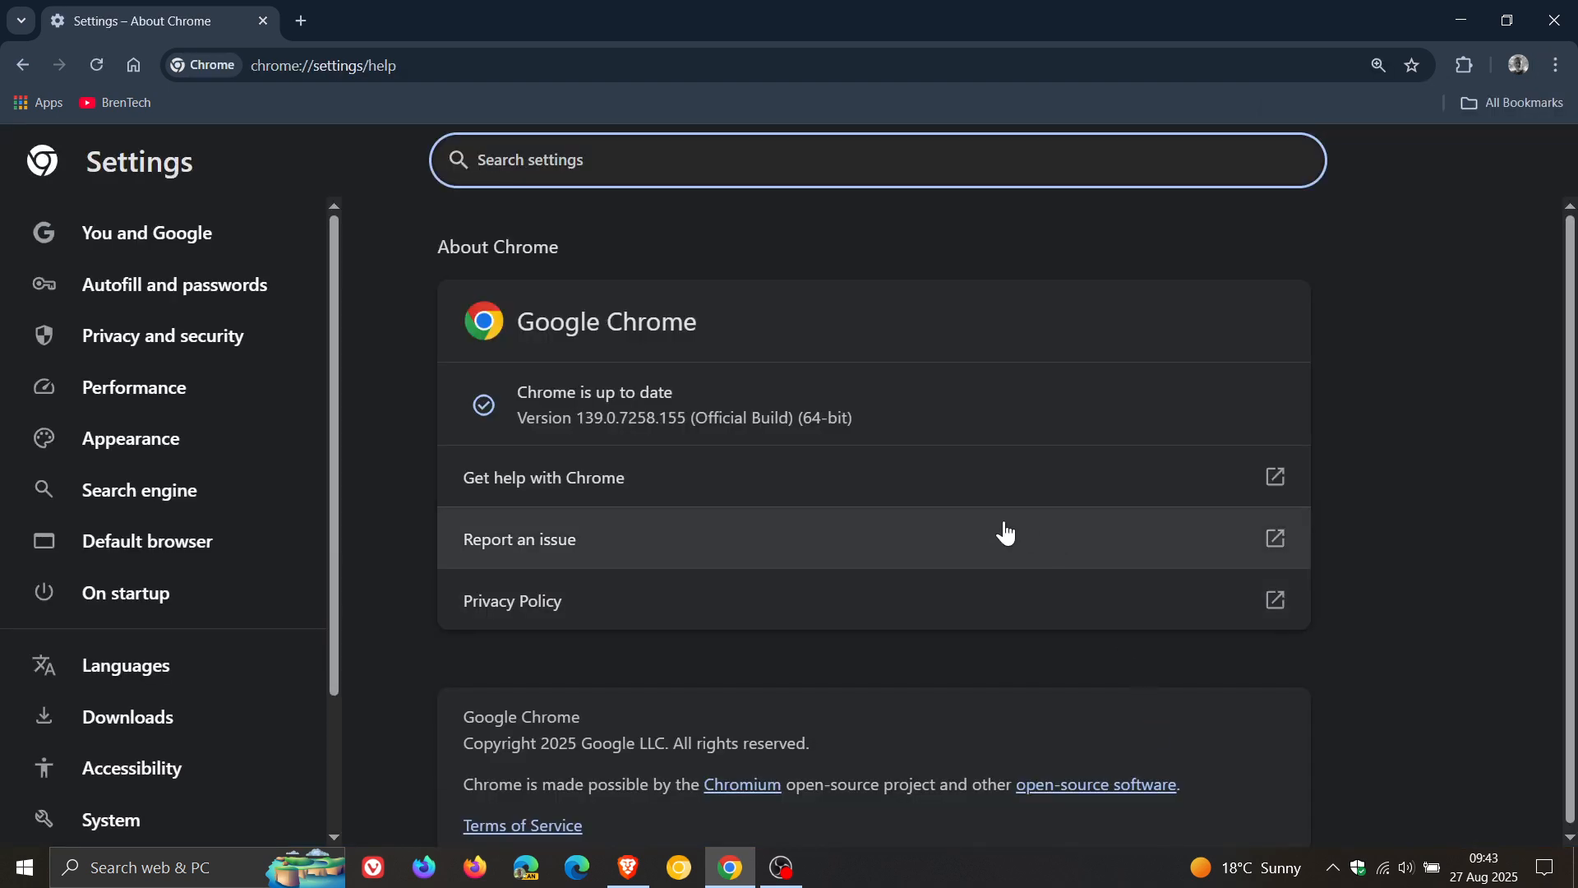
pyautogui.moveTo(731, 483)
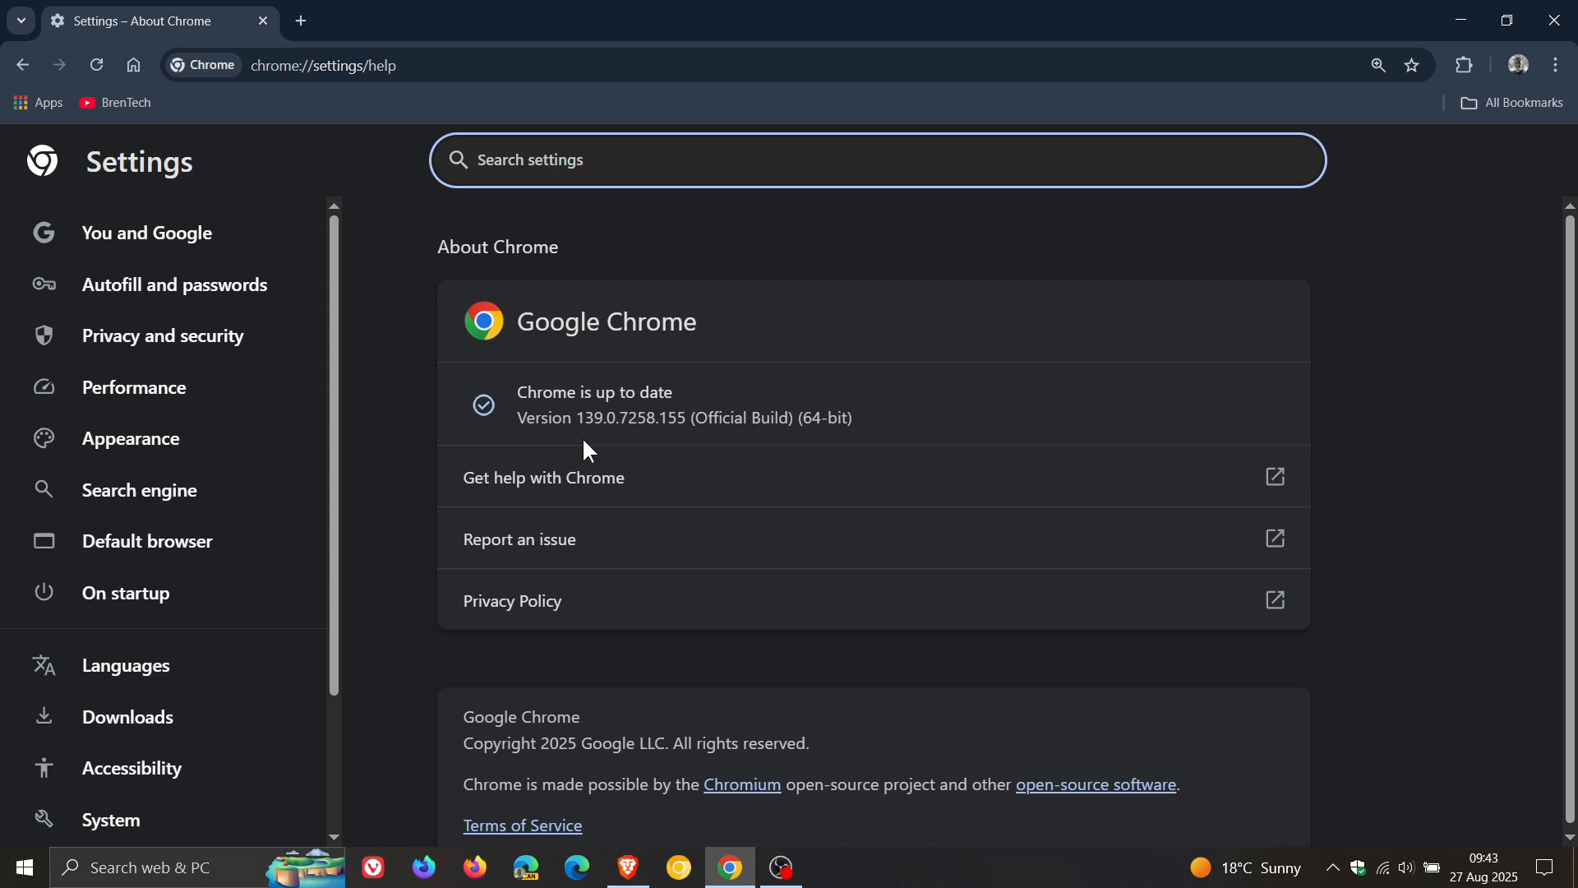
pyautogui.moveTo(658, 447)
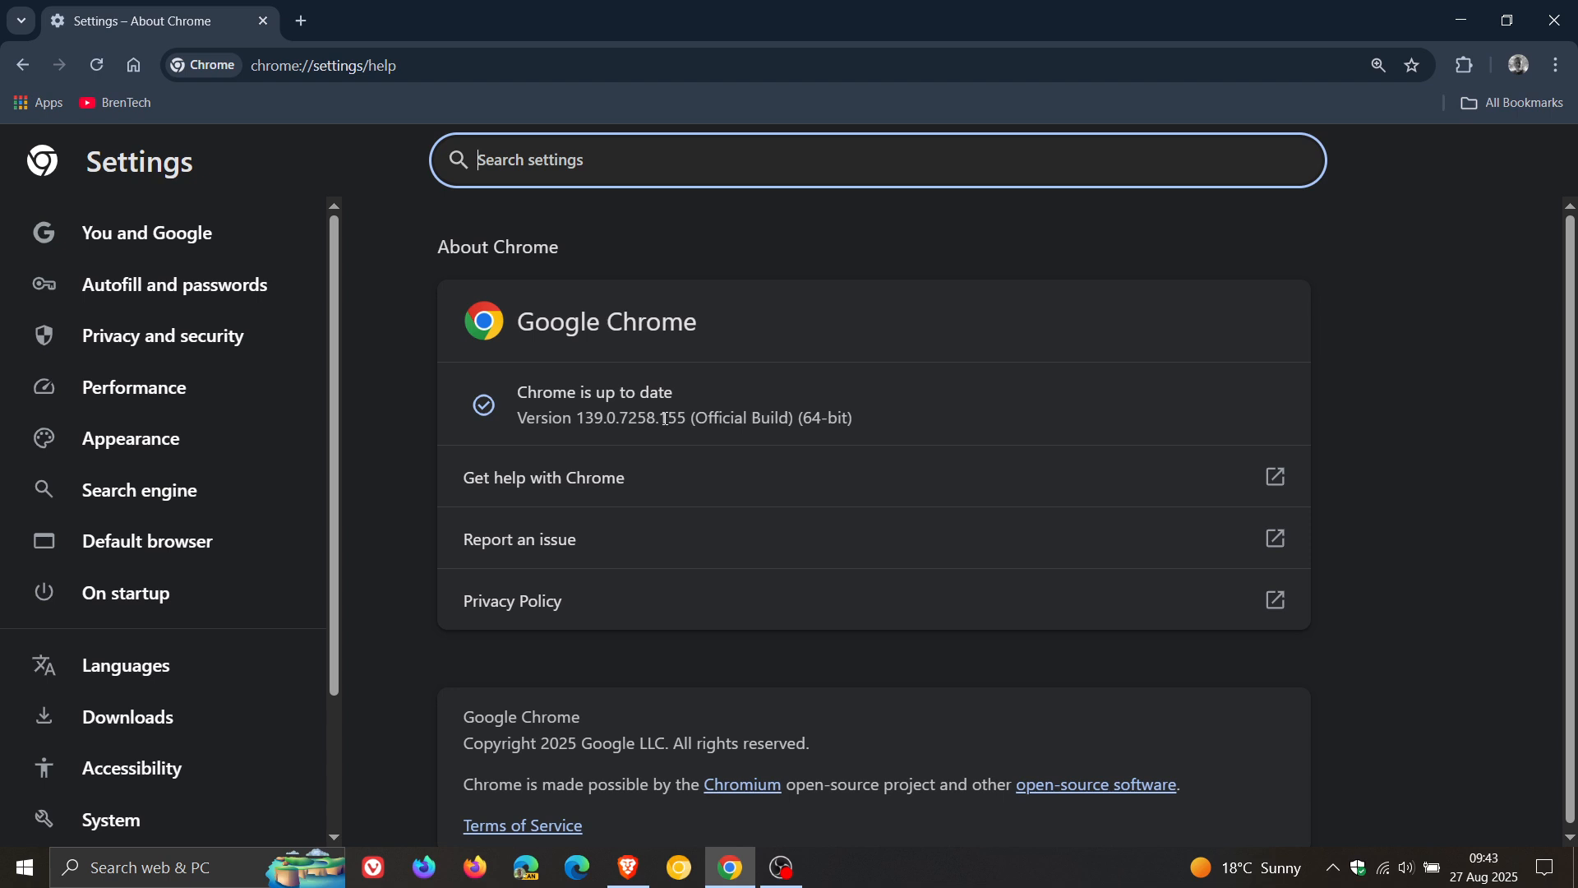
pyautogui.doubleClick(671, 418)
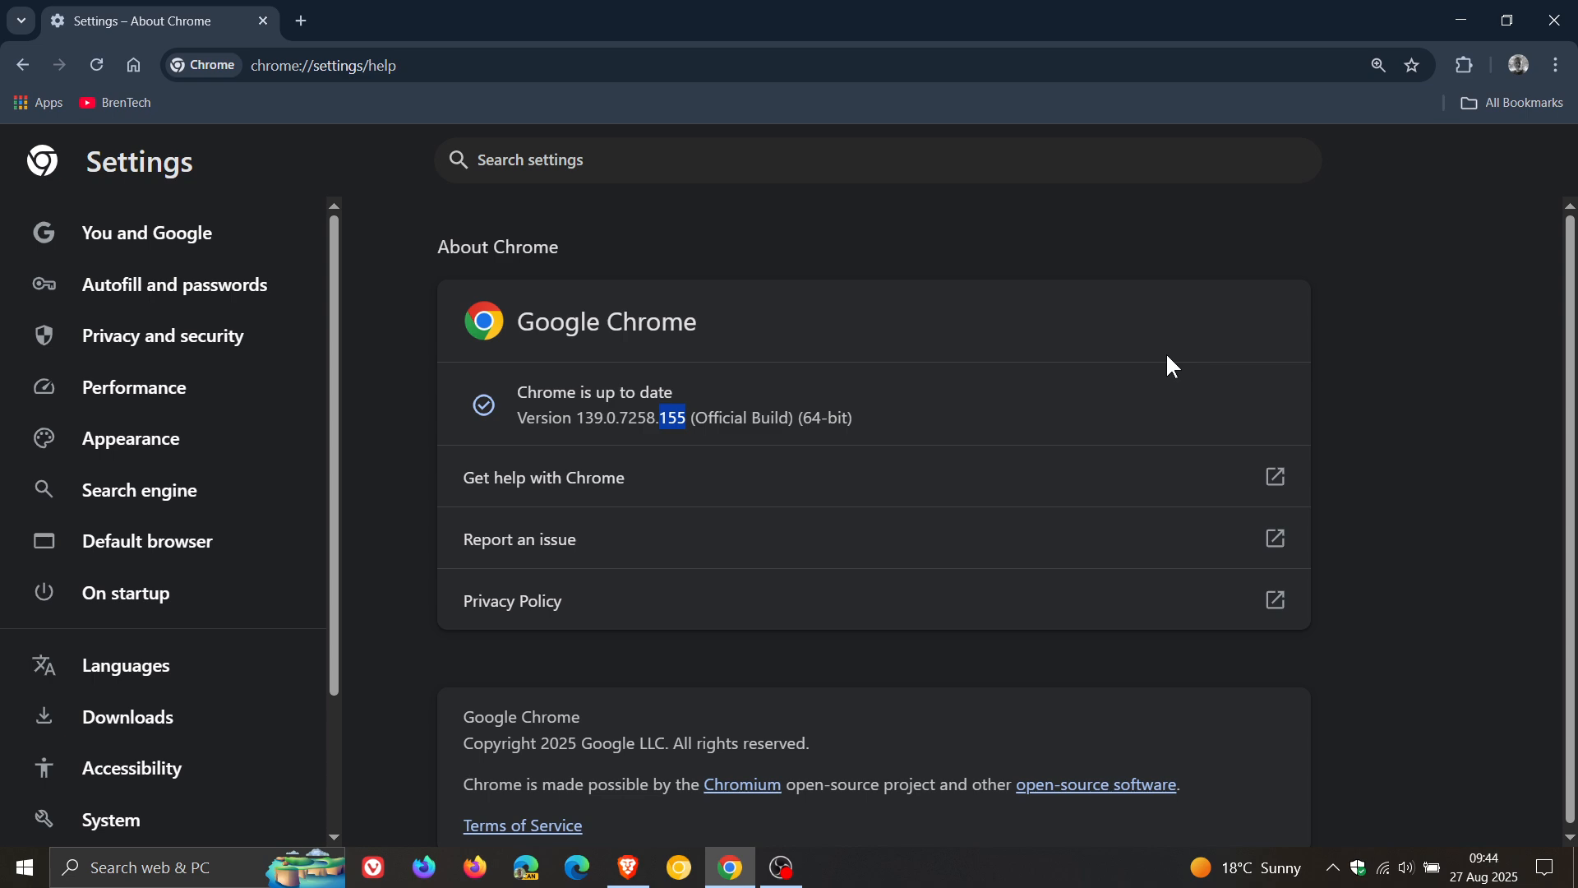
pyautogui.moveTo(497, 337)
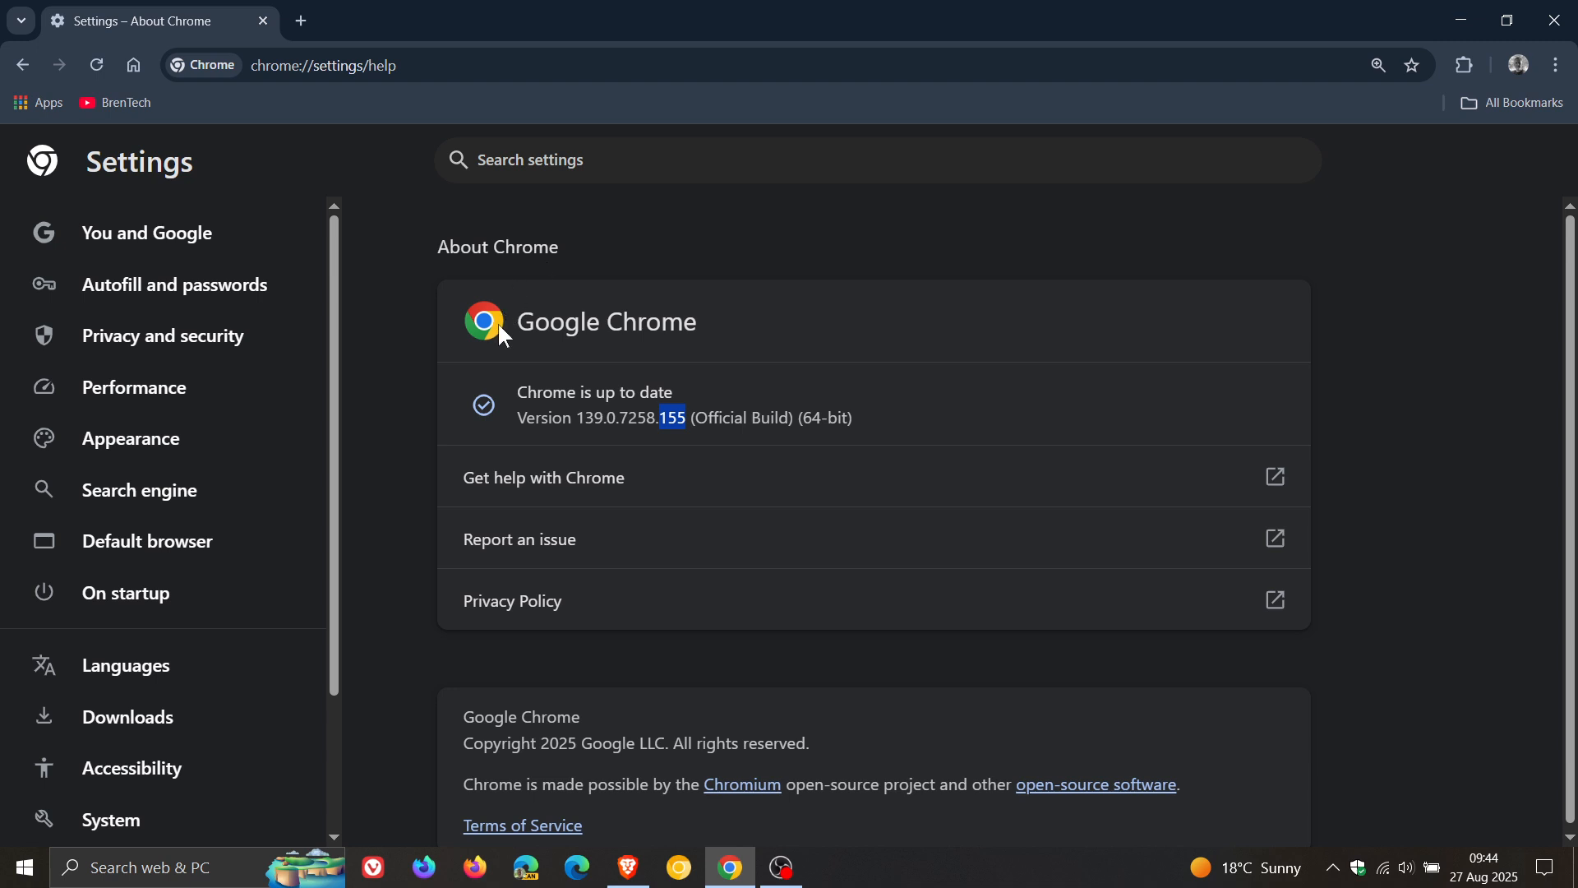
pyautogui.moveTo(1127, 296)
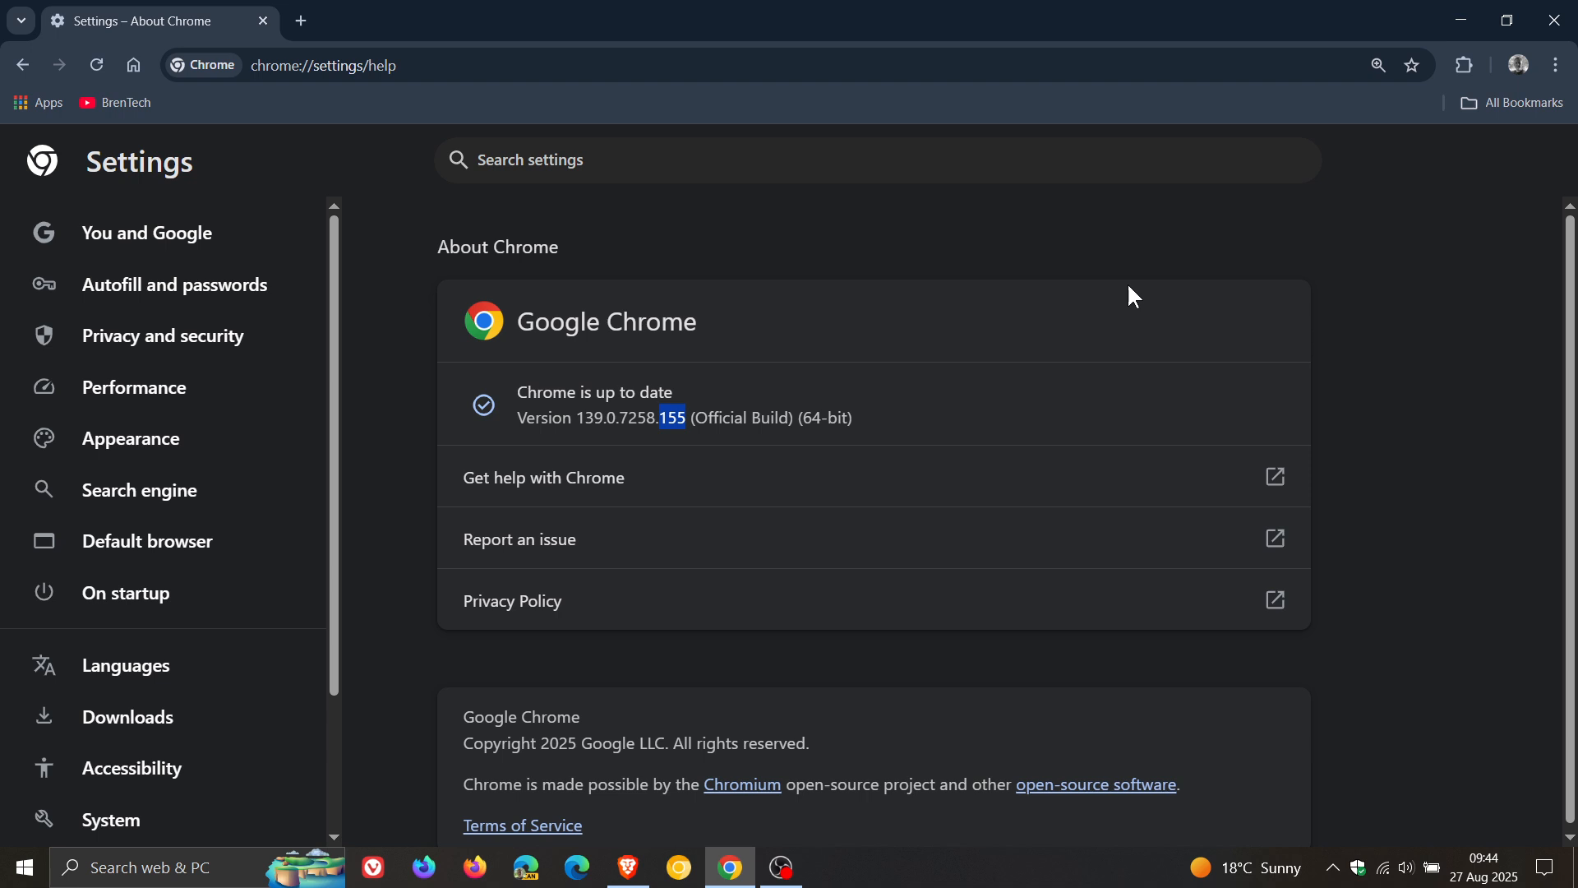
pyautogui.moveTo(1118, 324)
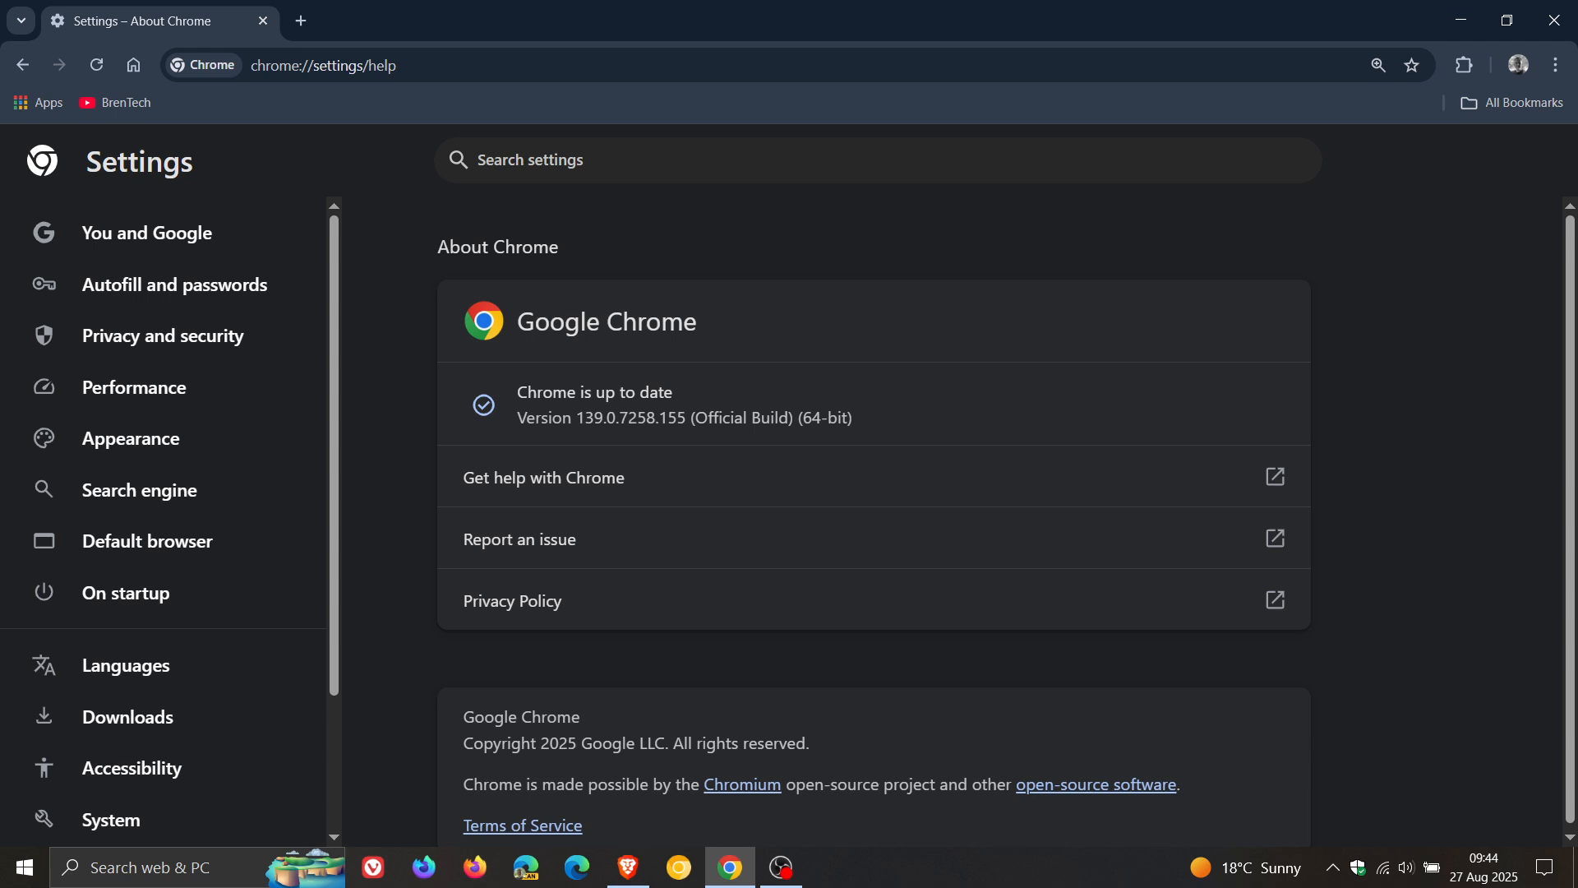
pyautogui.moveTo(1401, 355)
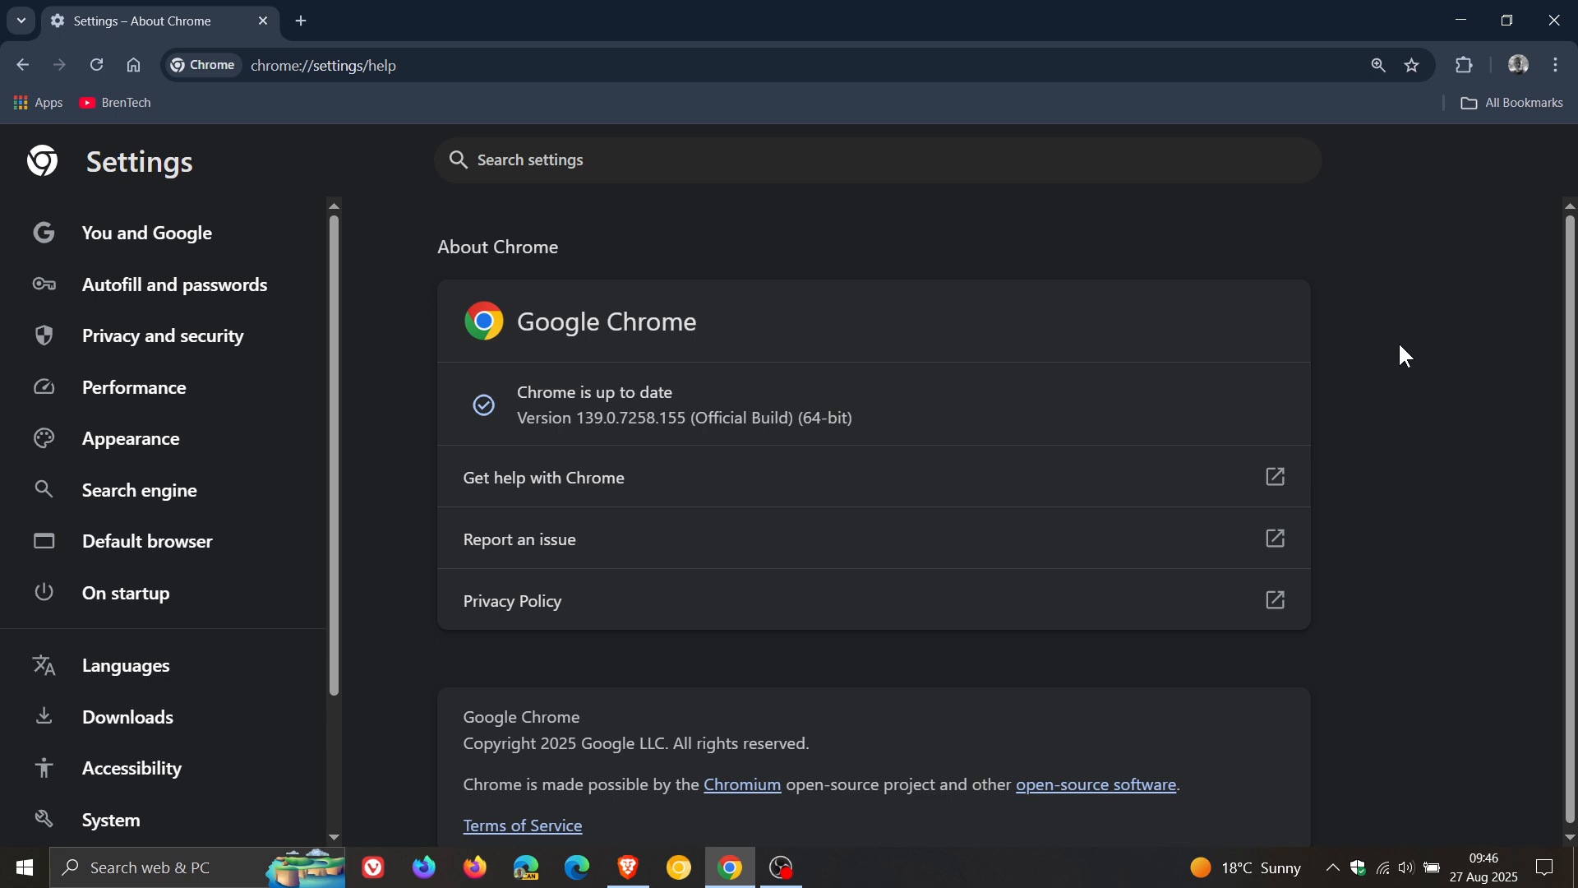
pyautogui.moveTo(1369, 372)
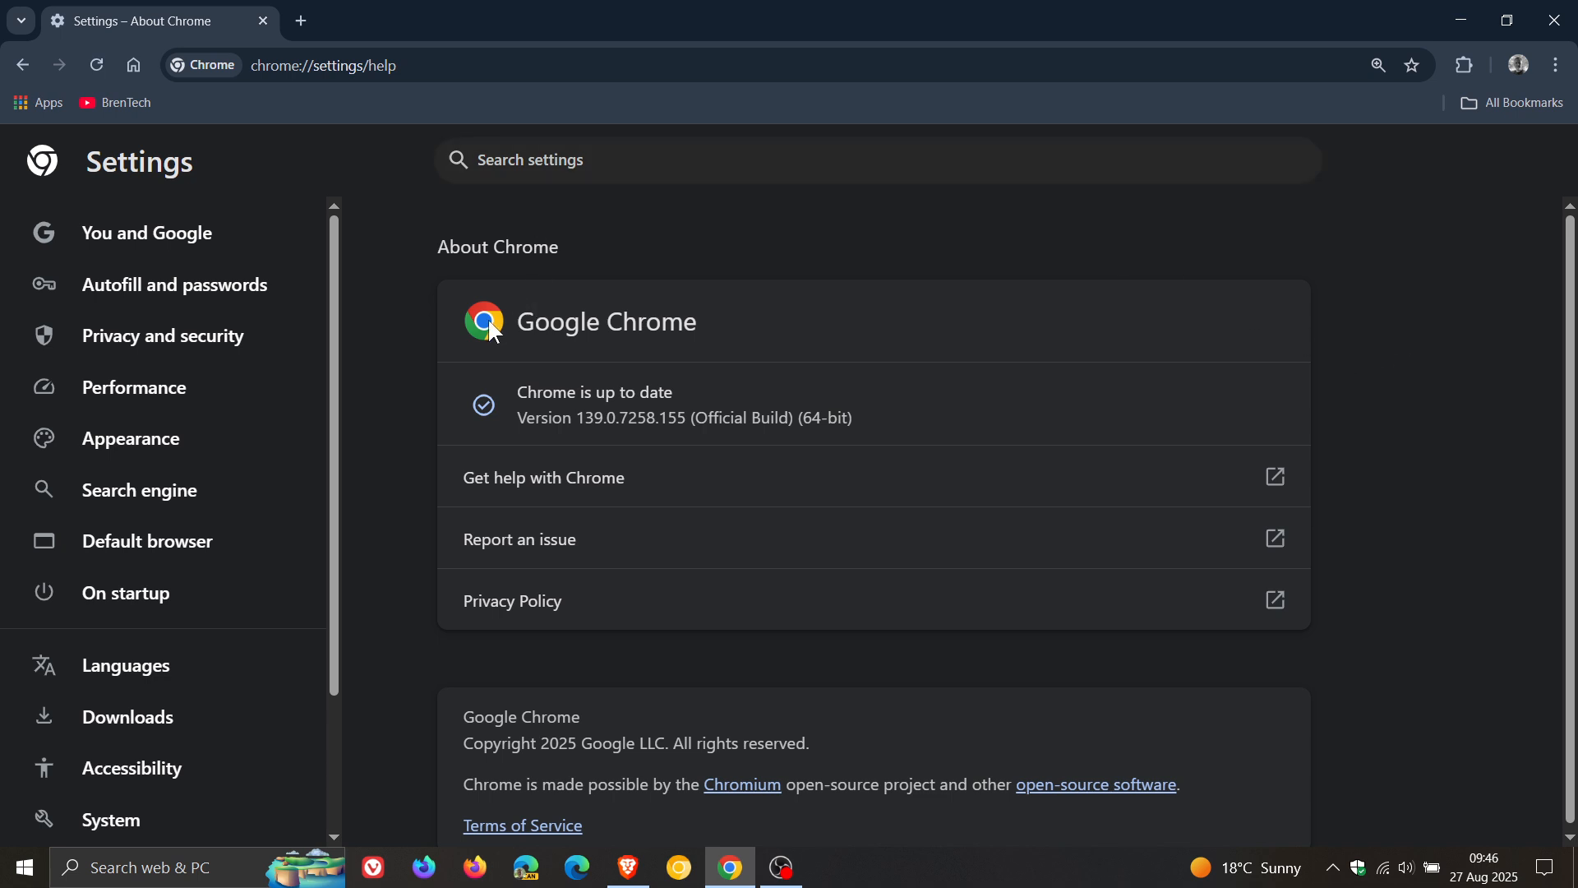
pyautogui.moveTo(1388, 365)
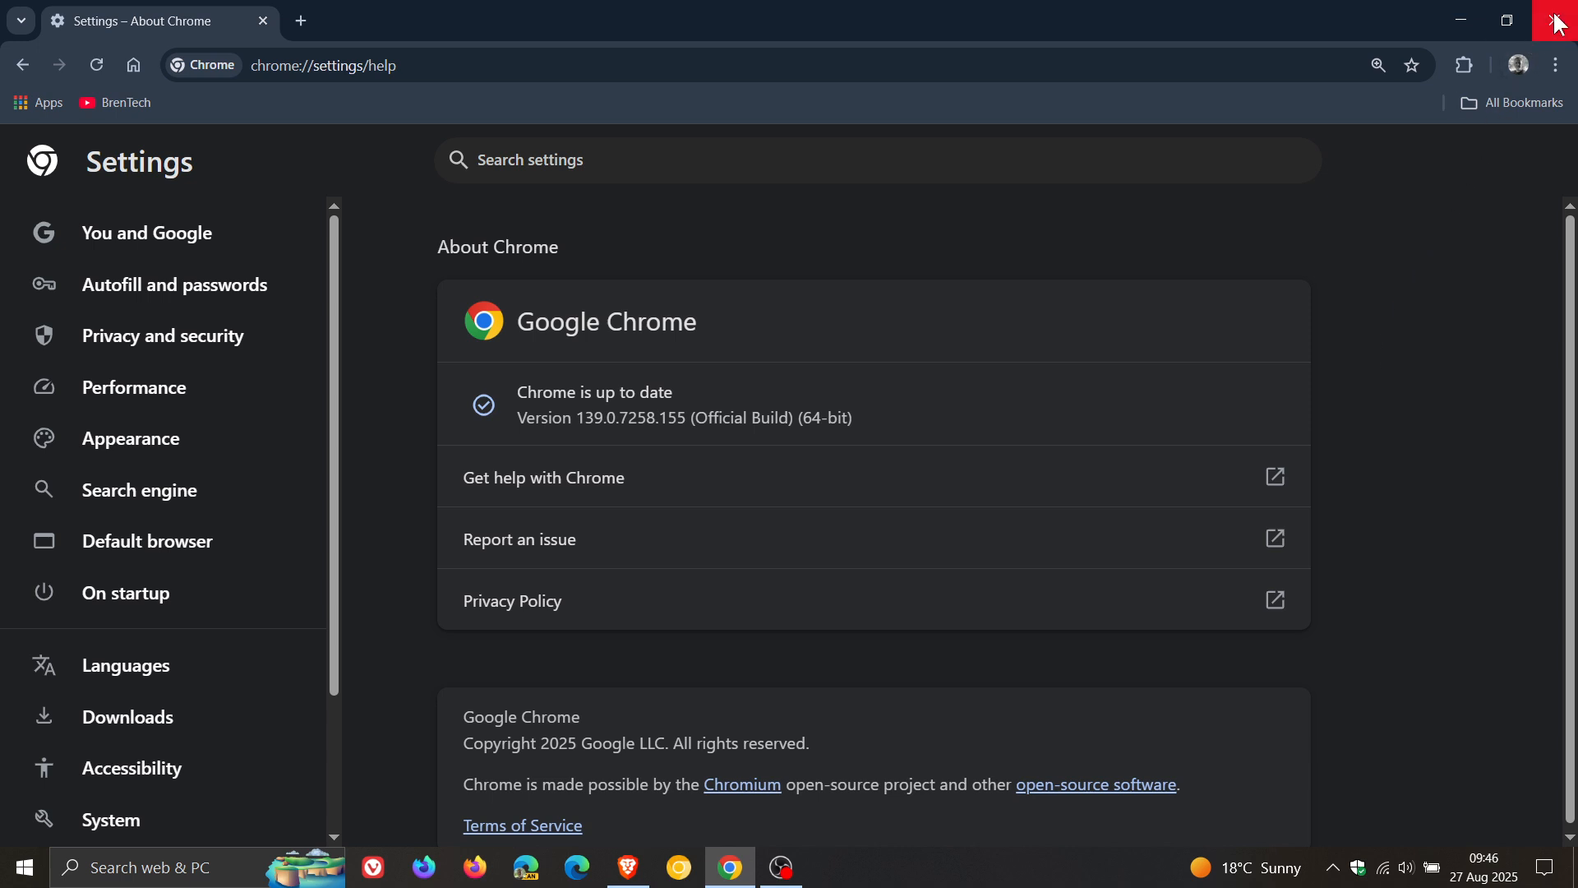
pyautogui.moveTo(1371, 358)
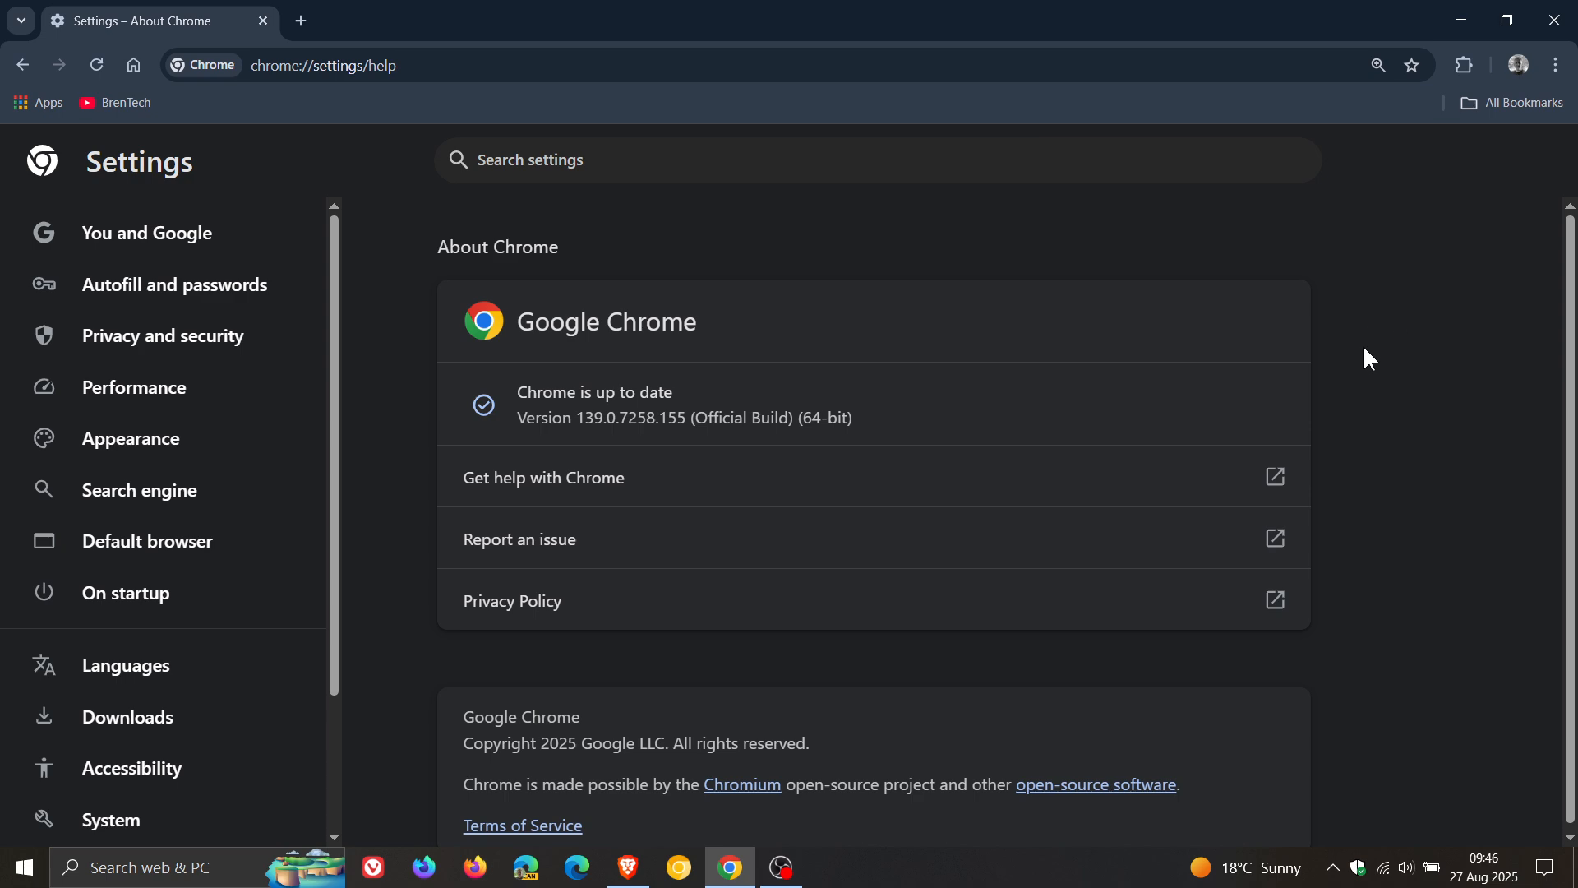
pyautogui.moveTo(1394, 386)
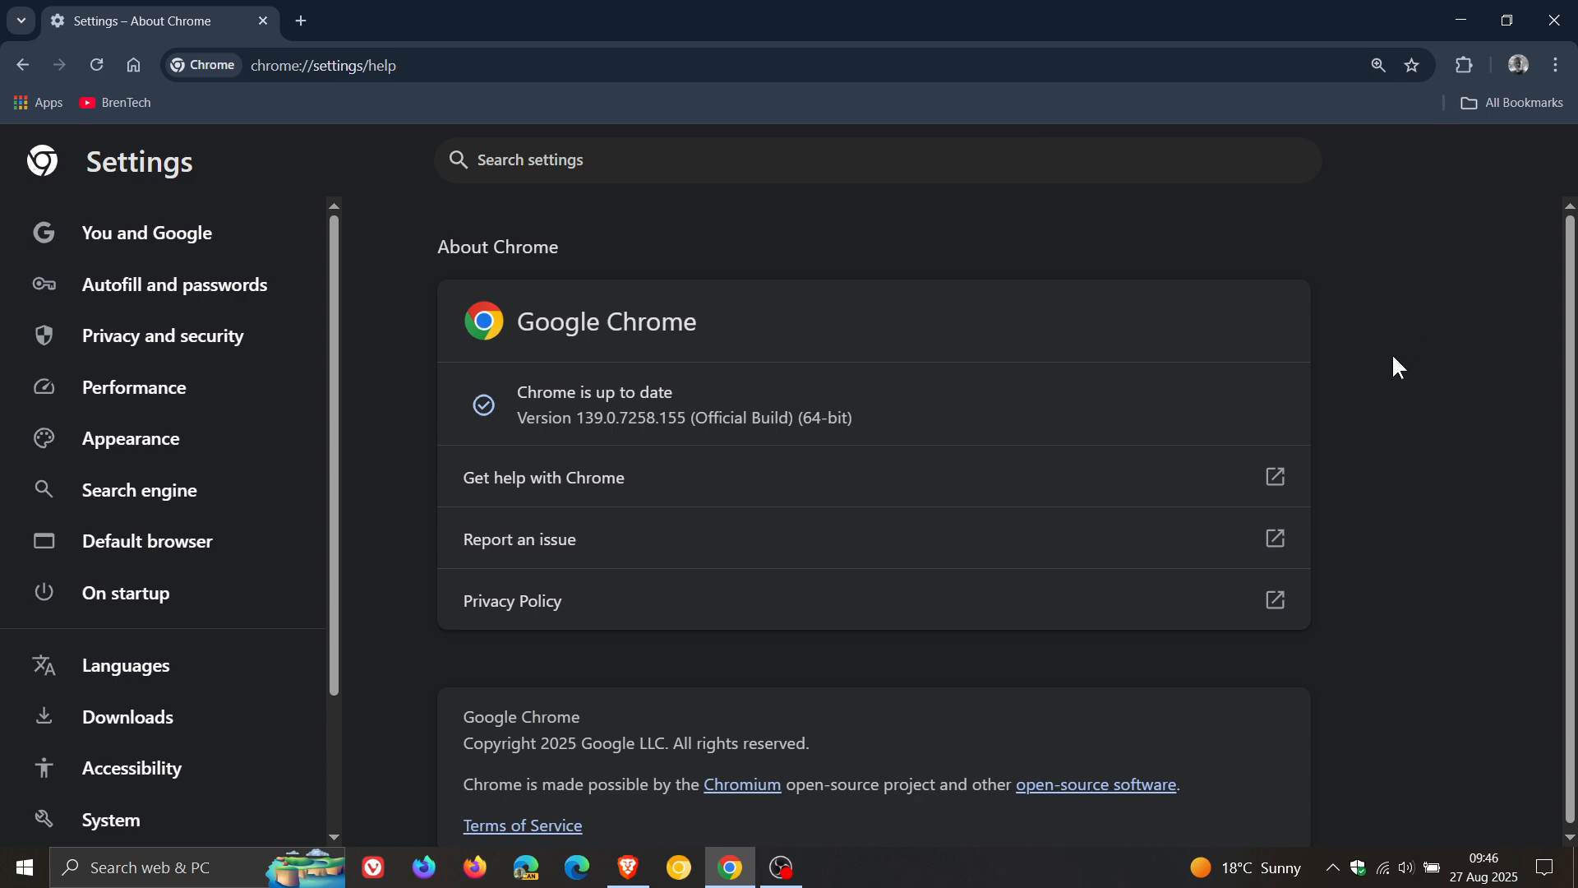
pyautogui.moveTo(1361, 401)
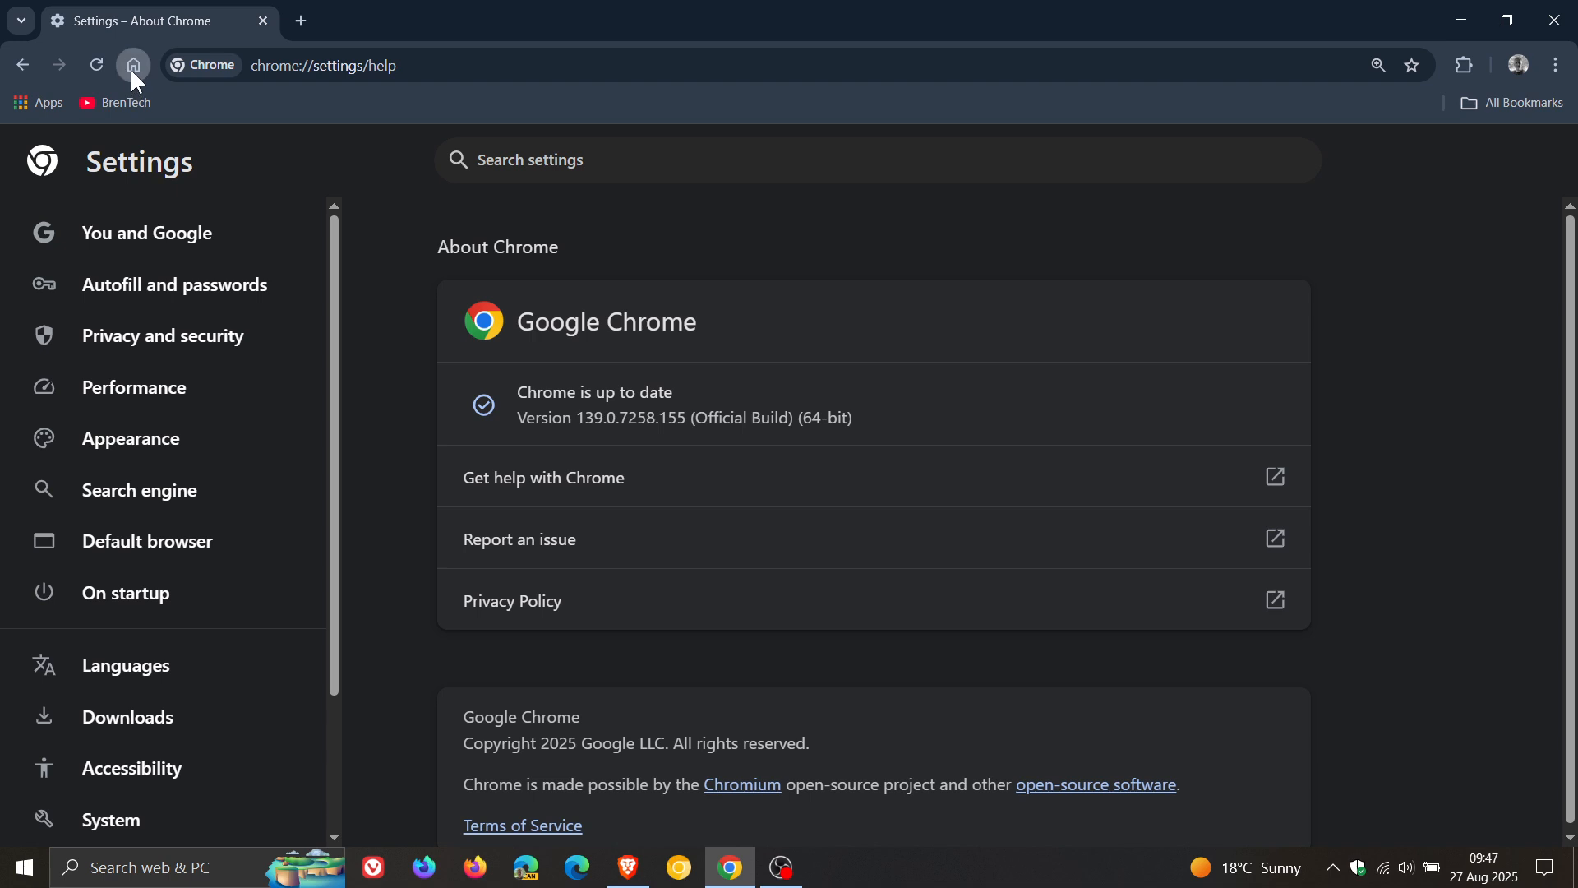
# Return to the new tab page and bring up the Windows calendar panel.
pyautogui.click(133, 66)
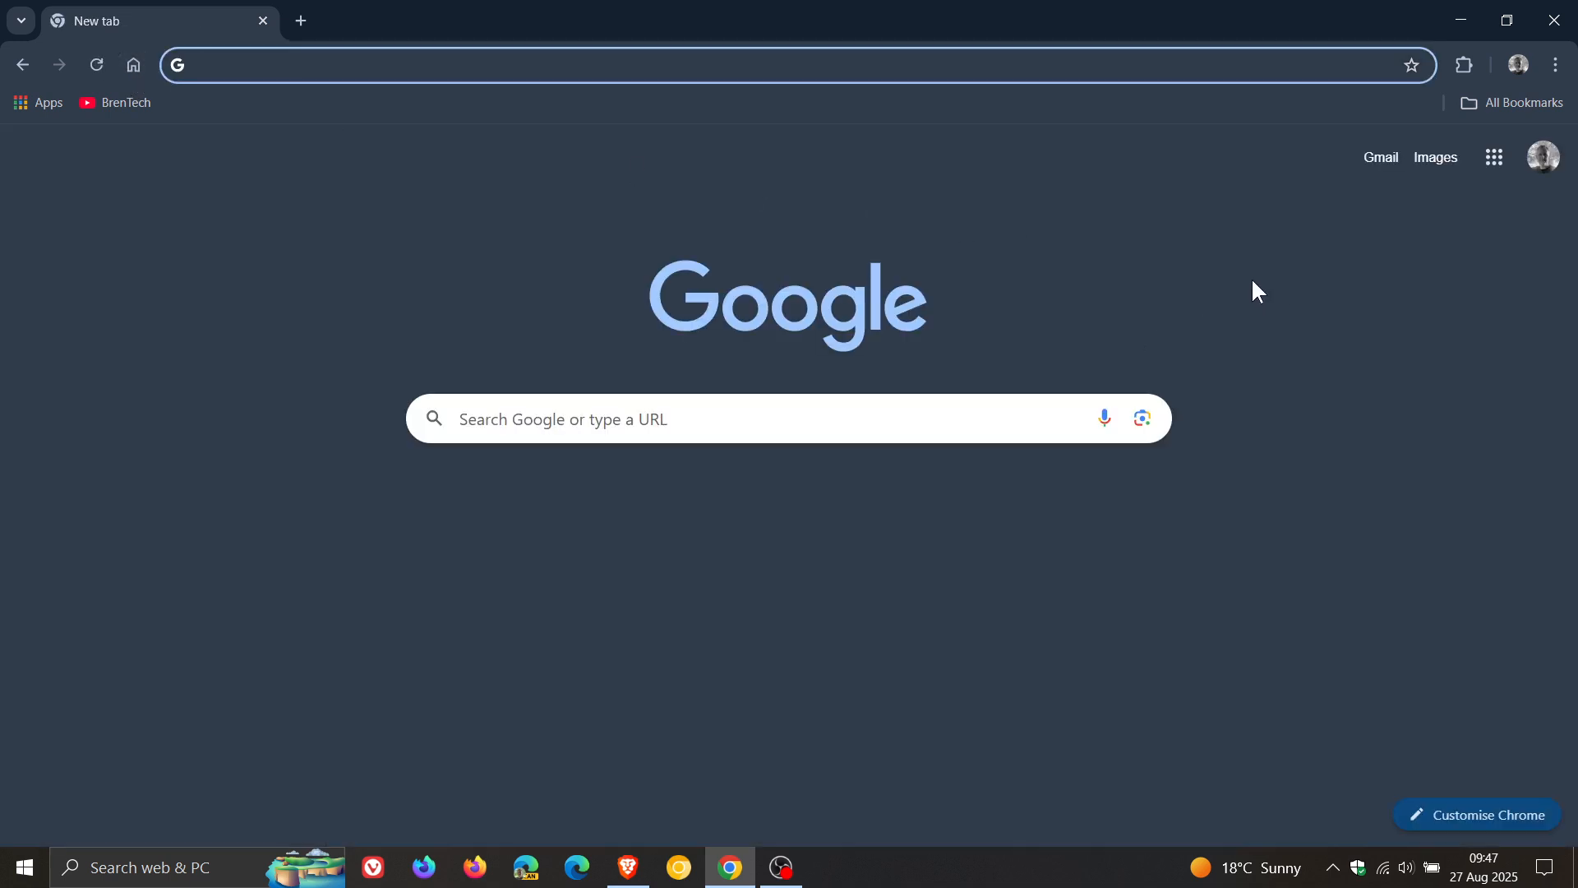
pyautogui.moveTo(1284, 293)
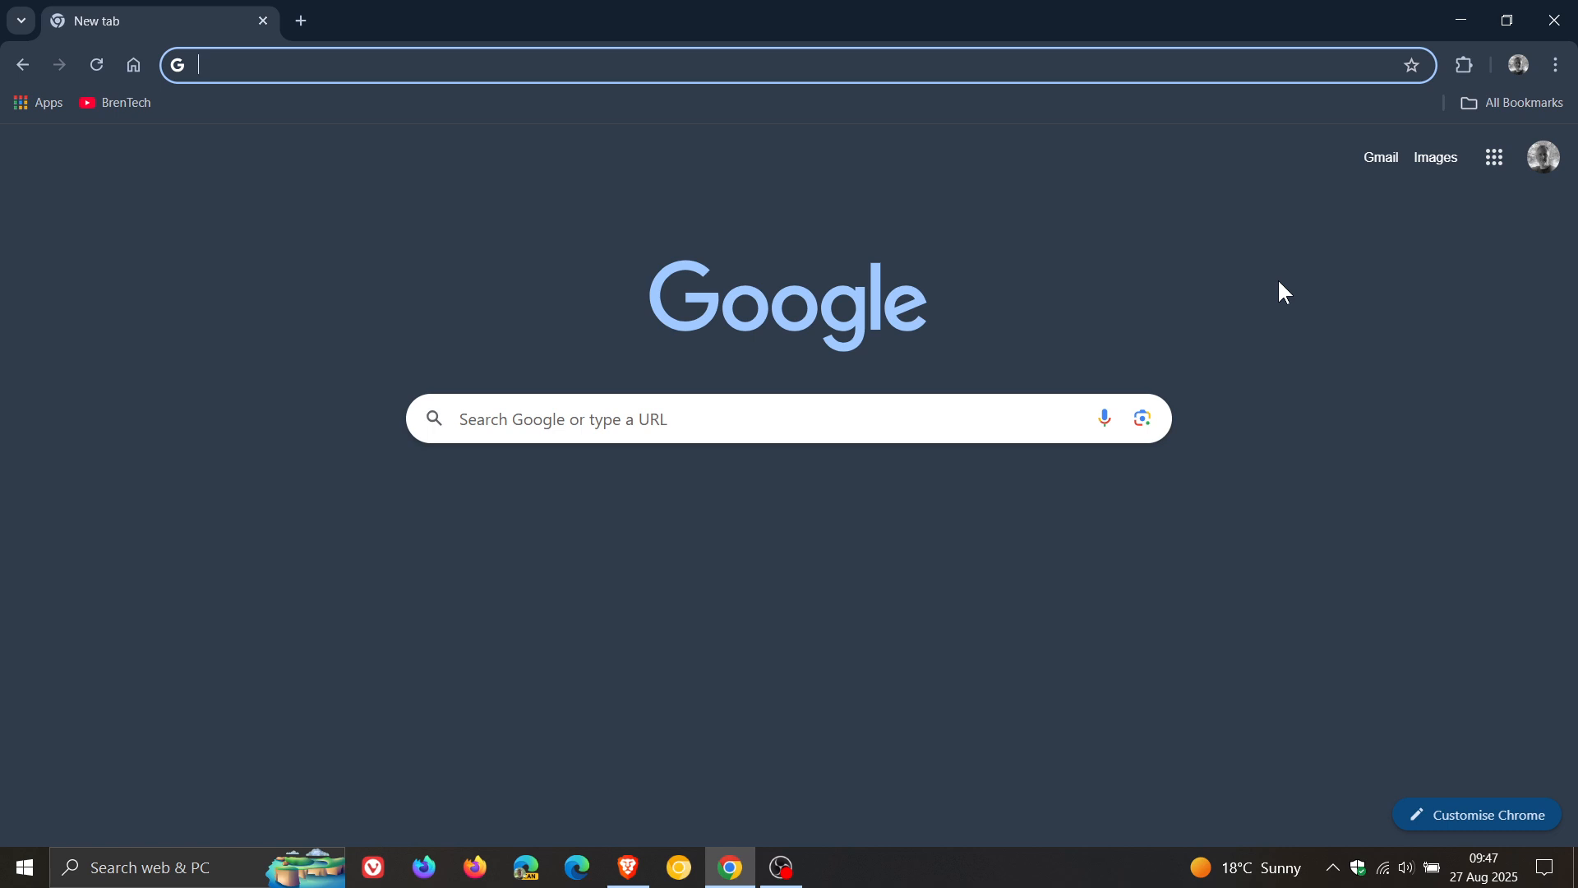
pyautogui.moveTo(773, 536)
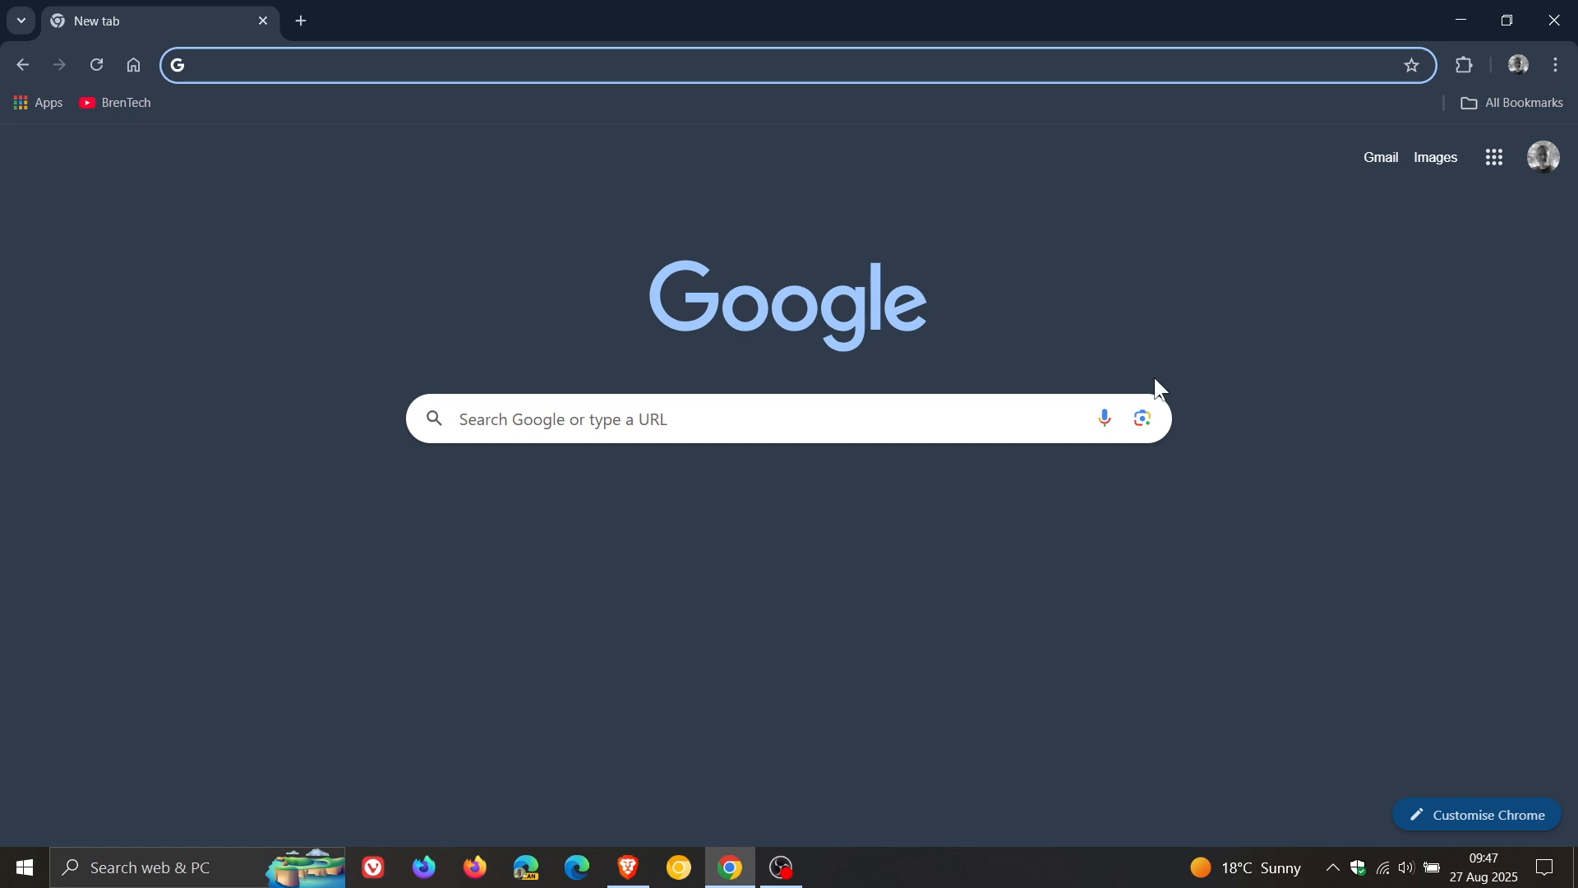
pyautogui.moveTo(1288, 407)
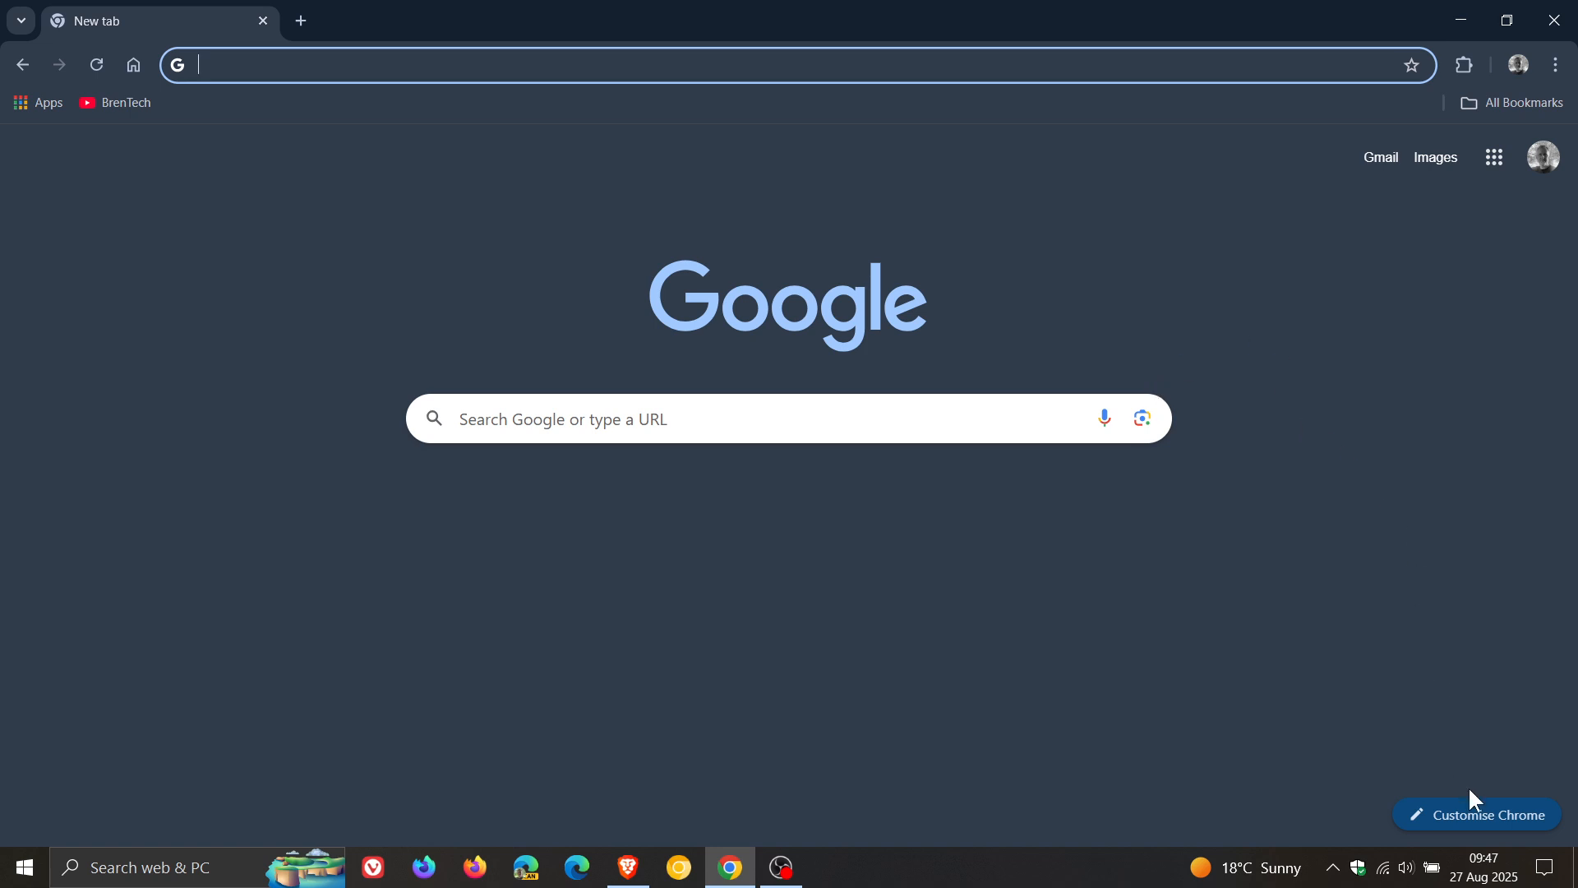
pyautogui.click(1482, 866)
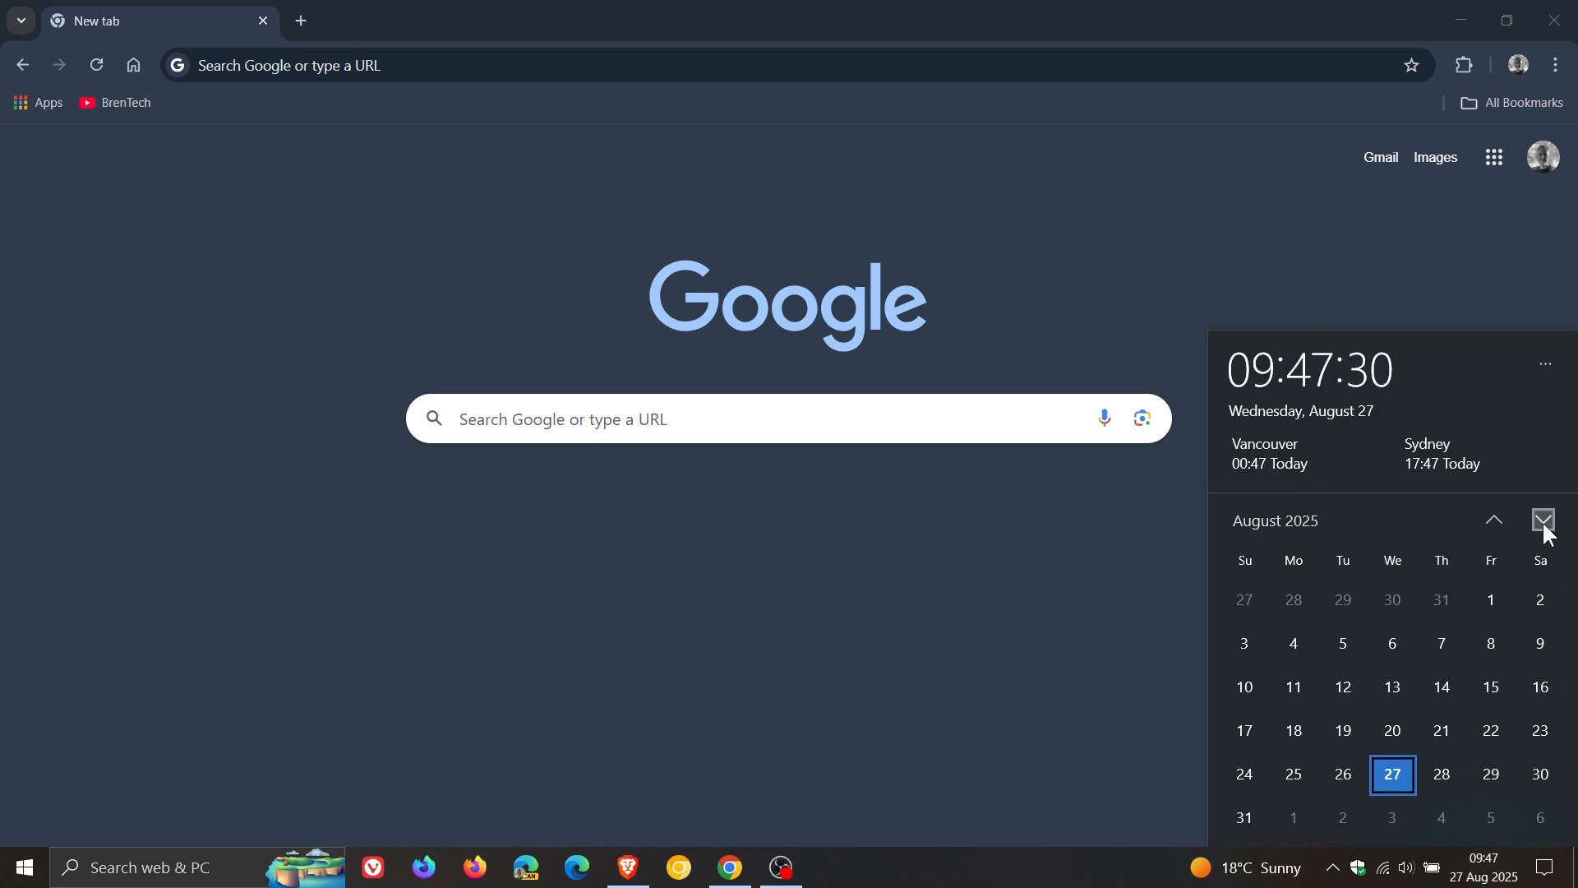
# Page the calendar ahead to September 2025 and back to August 2025.
pyautogui.click(1541, 519)
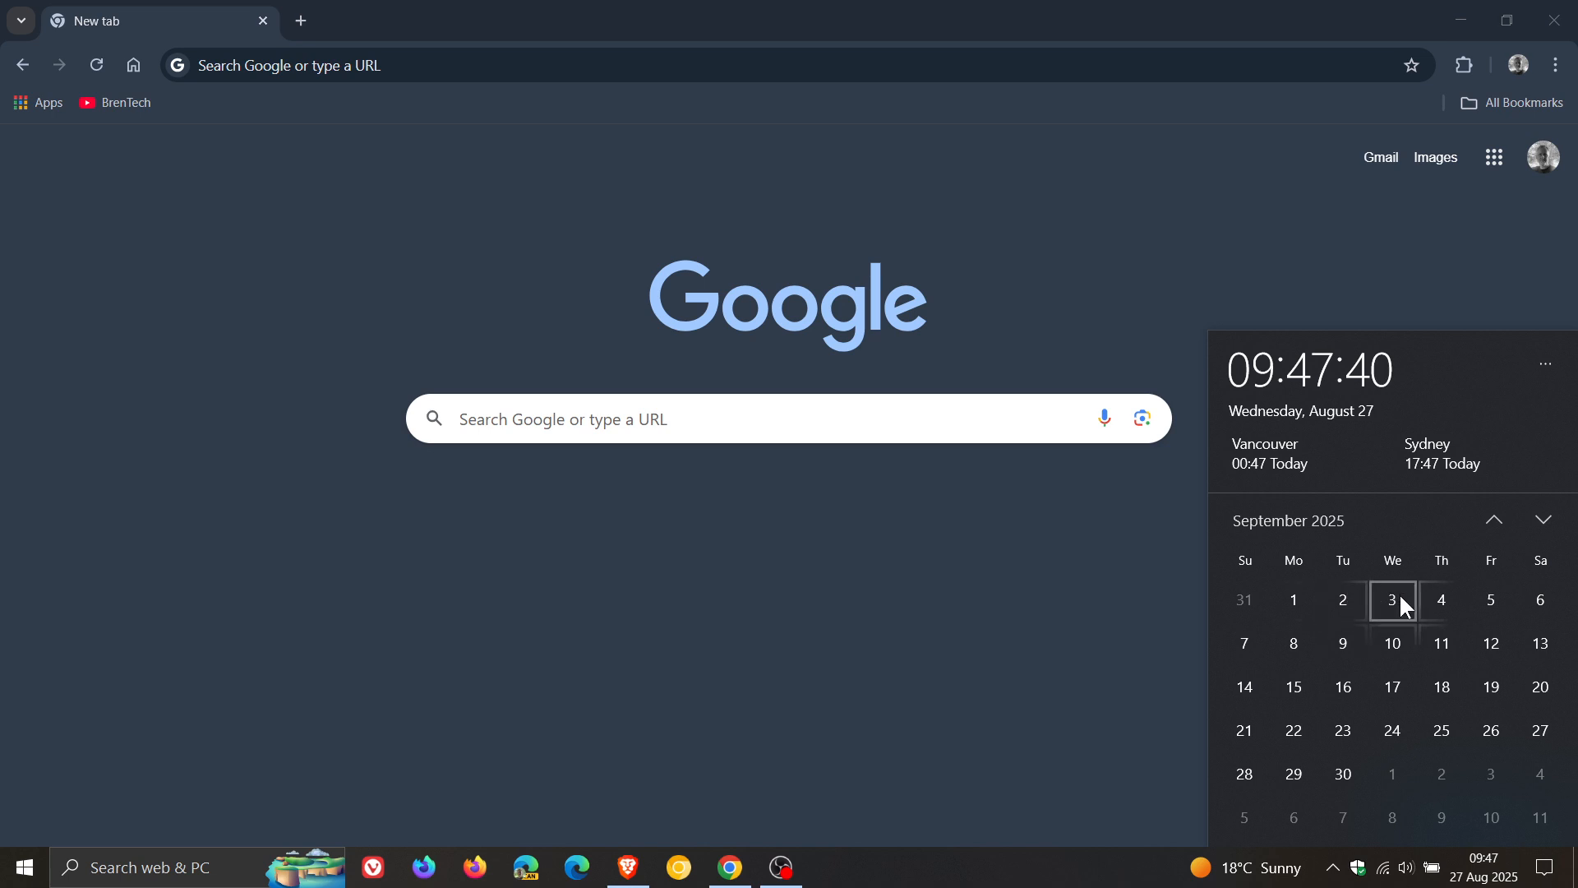
pyautogui.click(1493, 520)
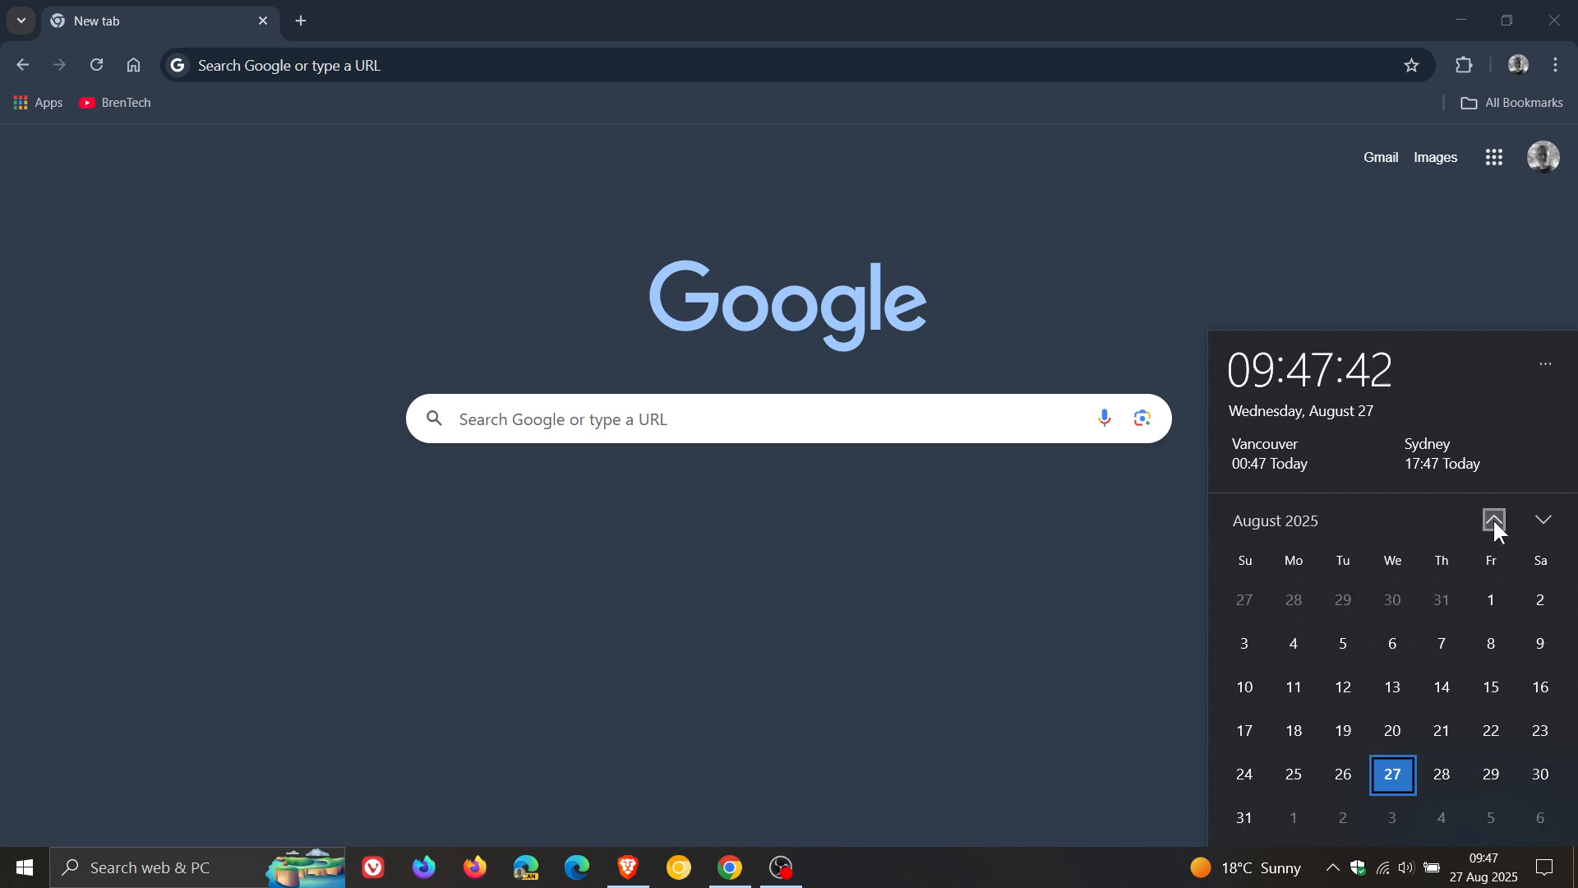
pyautogui.moveTo(1265, 237)
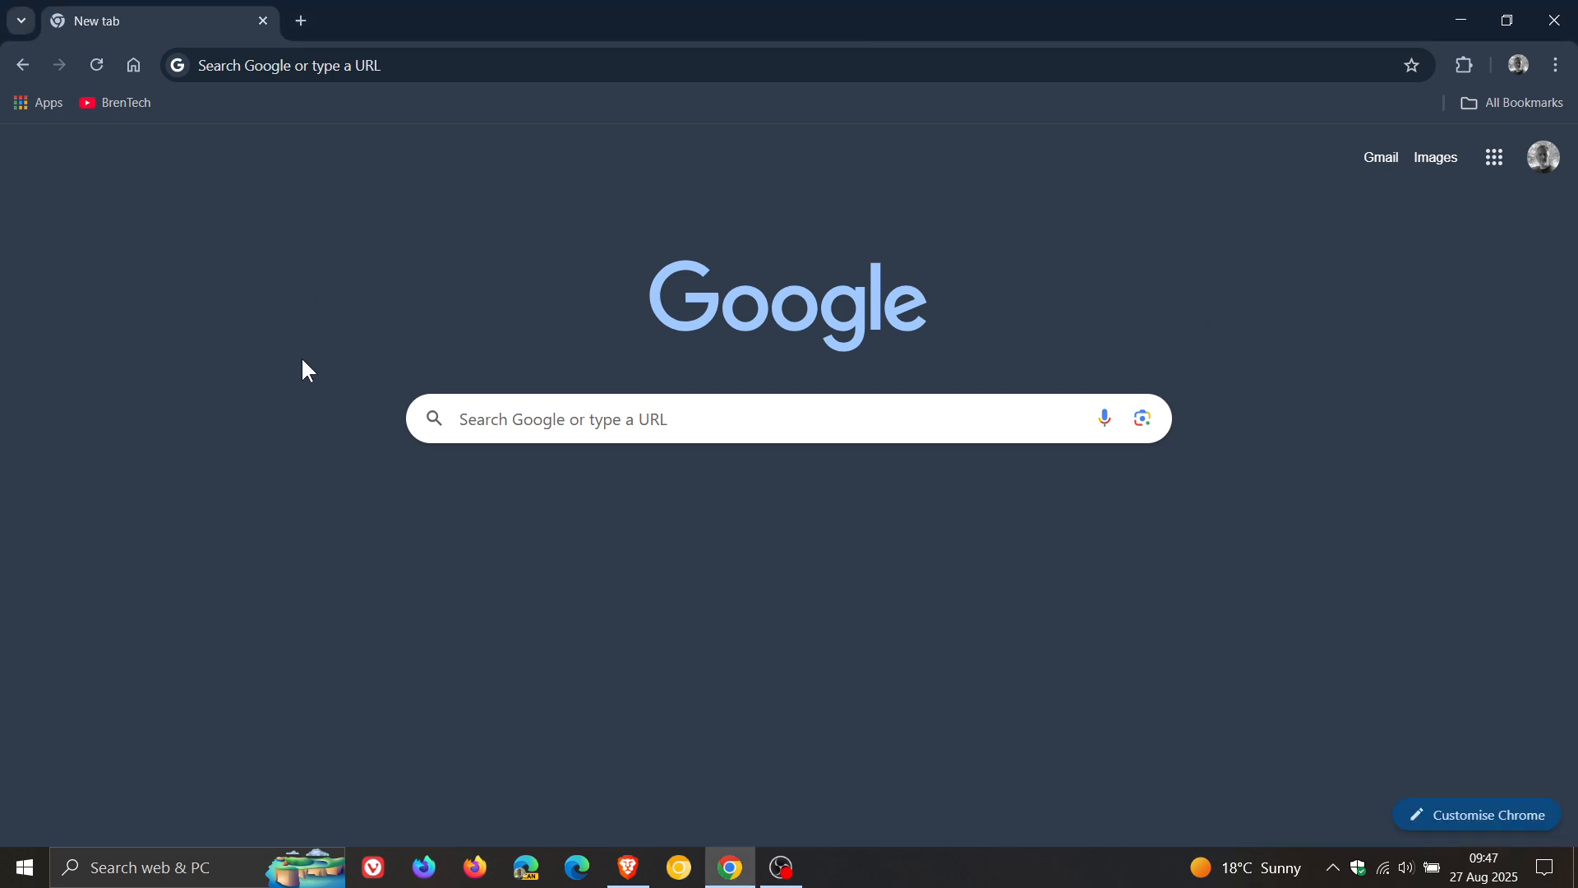
pyautogui.moveTo(1297, 420)
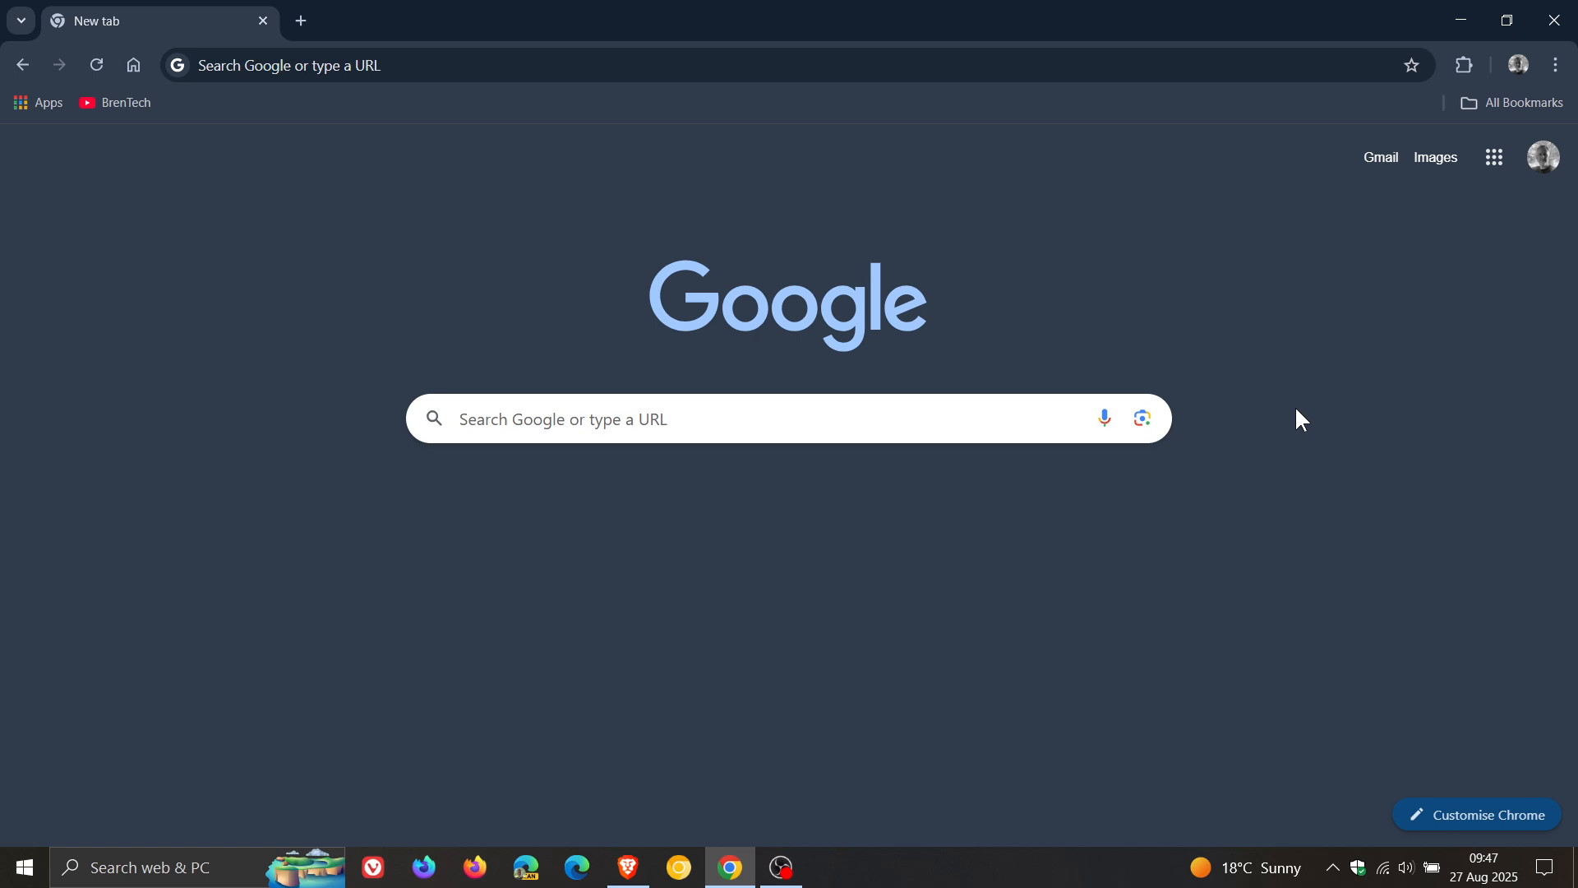